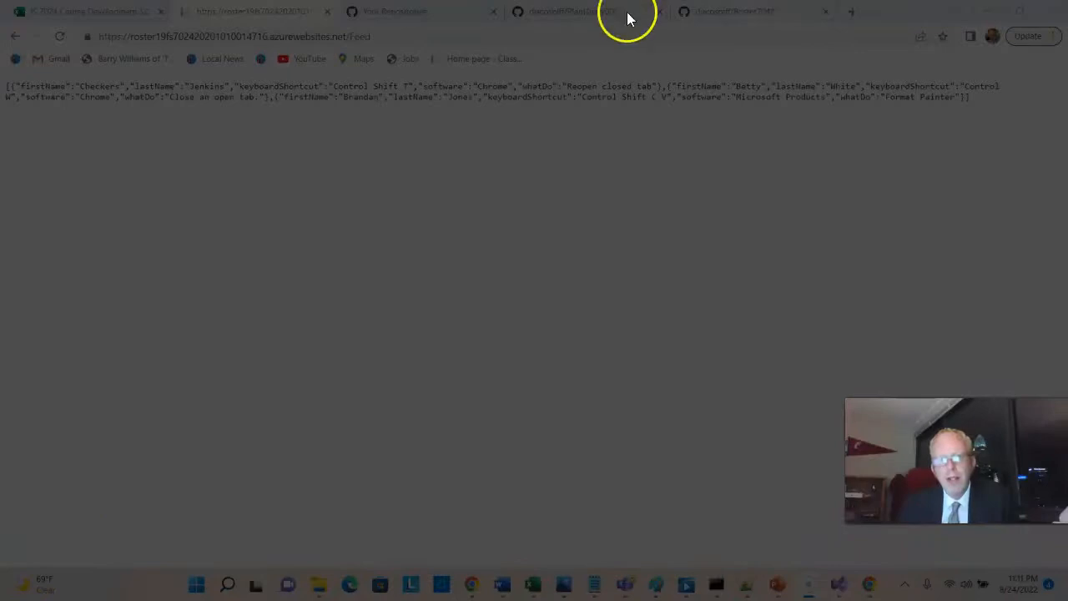
Show the PlantDiary001 repository and browse its commit history
{"action": "left_click", "coordinate": [585, 10]}
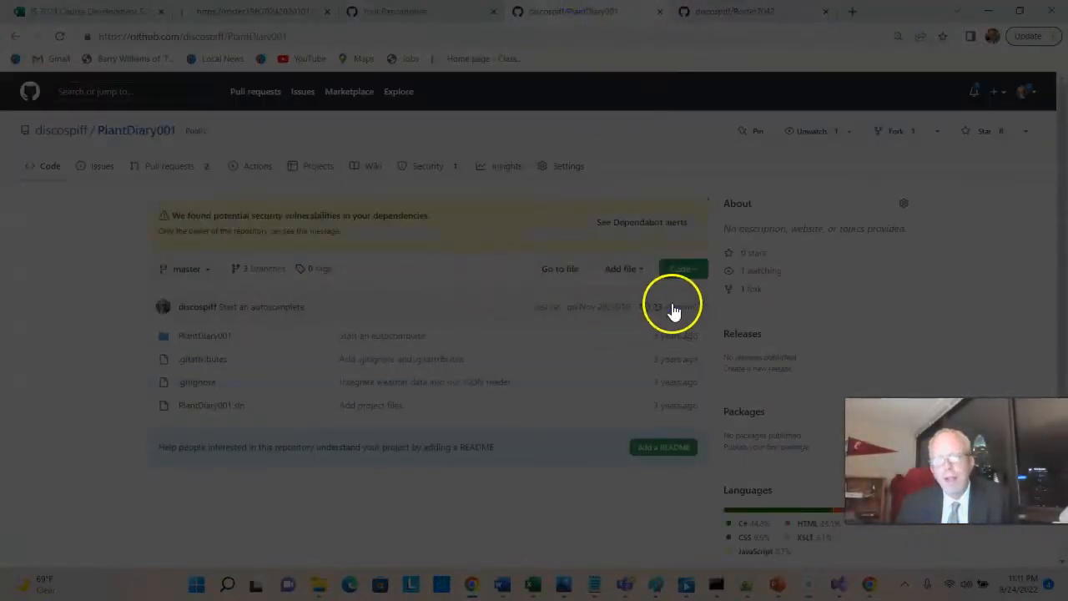
{"action": "left_click", "coordinate": [658, 307]}
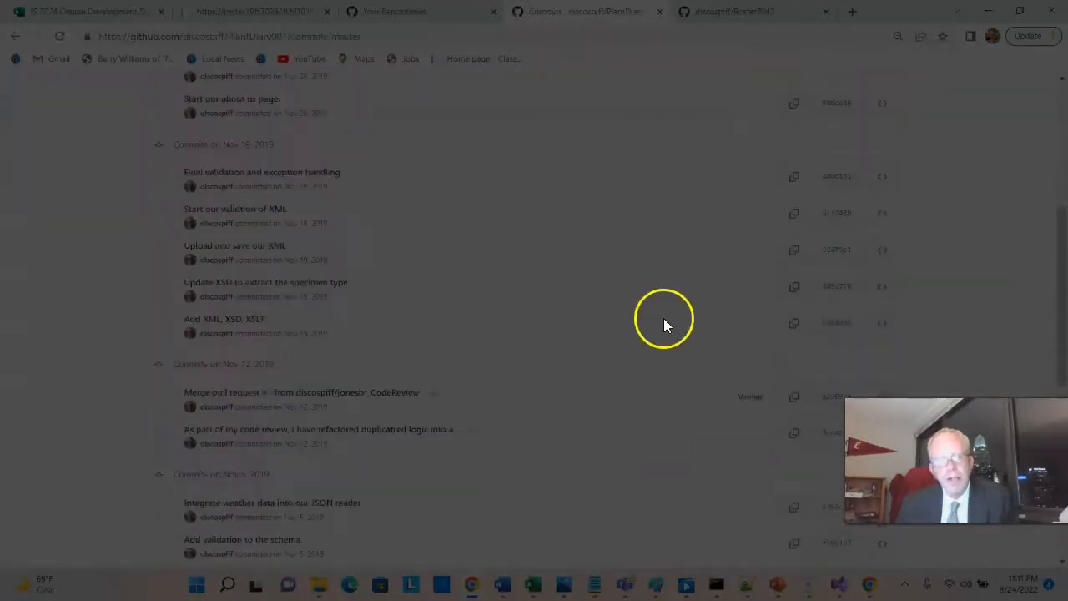
{"action": "scroll", "scroll_direction": "down", "scroll_amount": 3}
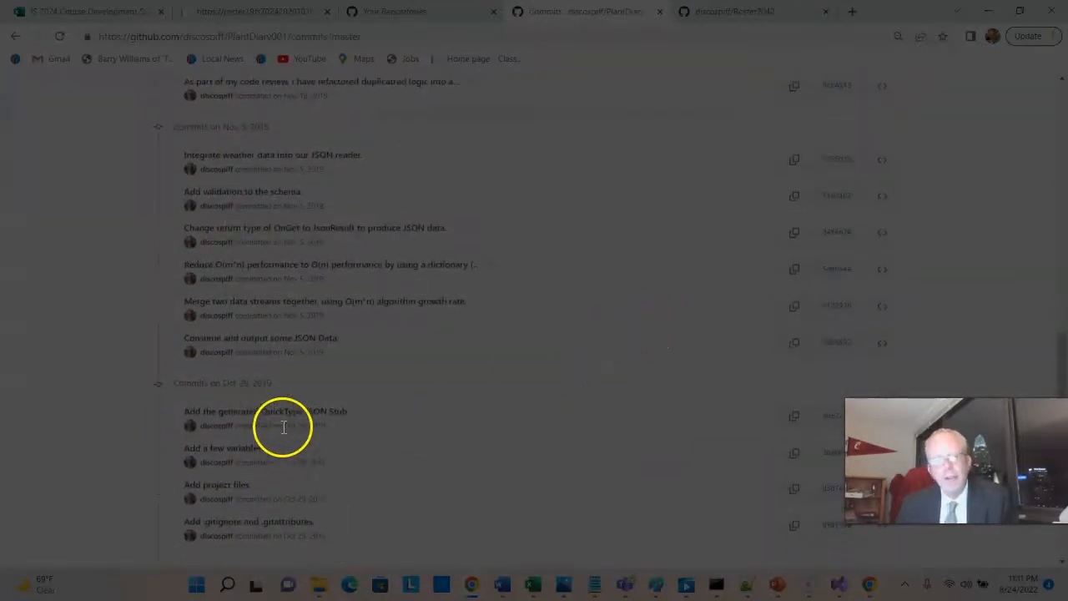
{"action": "mouse_move", "coordinate": [333, 350]}
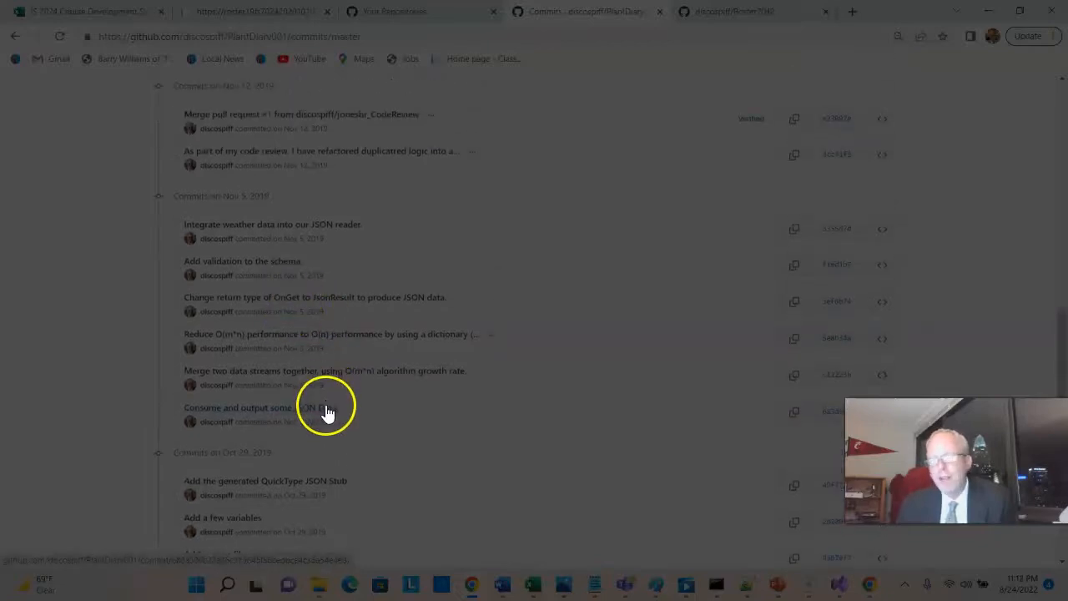
Review the diff of the 'Consume and output some JSON Data' commit
{"action": "left_click", "coordinate": [237, 408]}
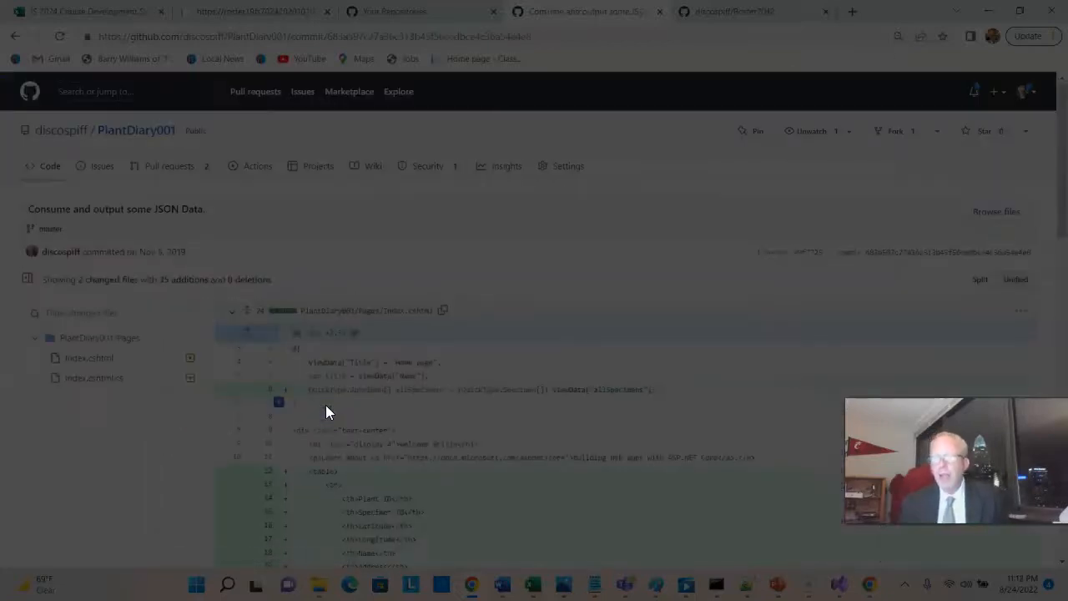
{"action": "scroll", "scroll_direction": "down", "scroll_amount": 3}
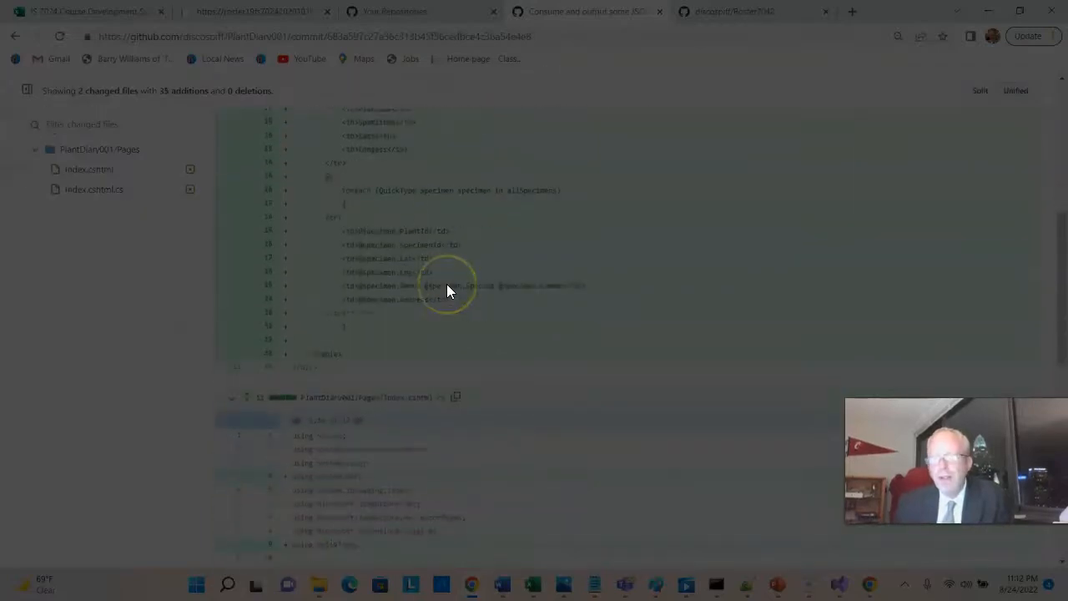
{"action": "scroll", "scroll_direction": "down", "scroll_amount": 3}
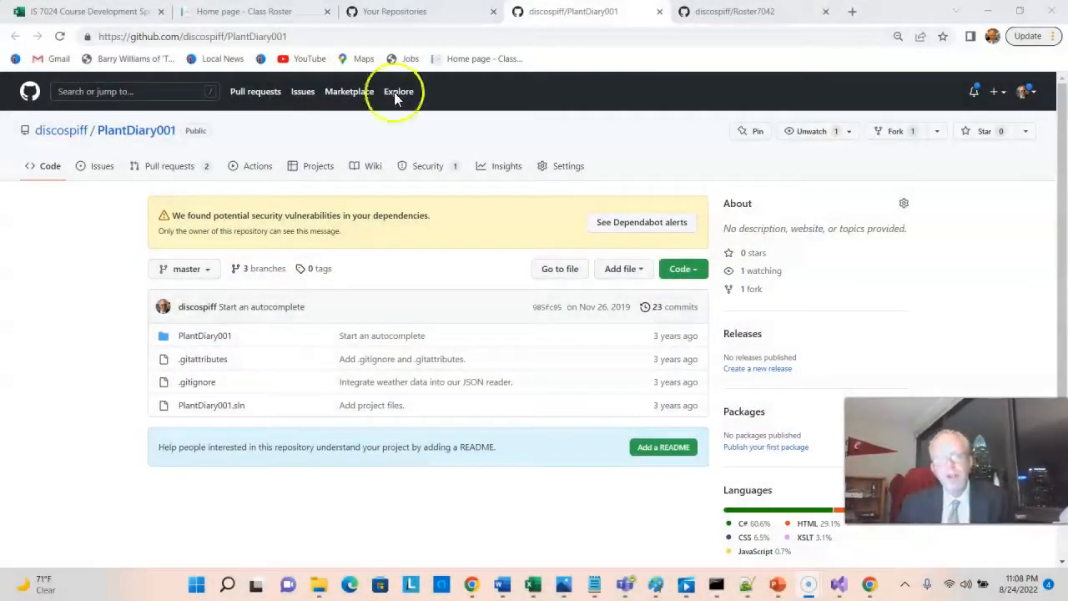
{"action": "left_click", "coordinate": [253, 10]}
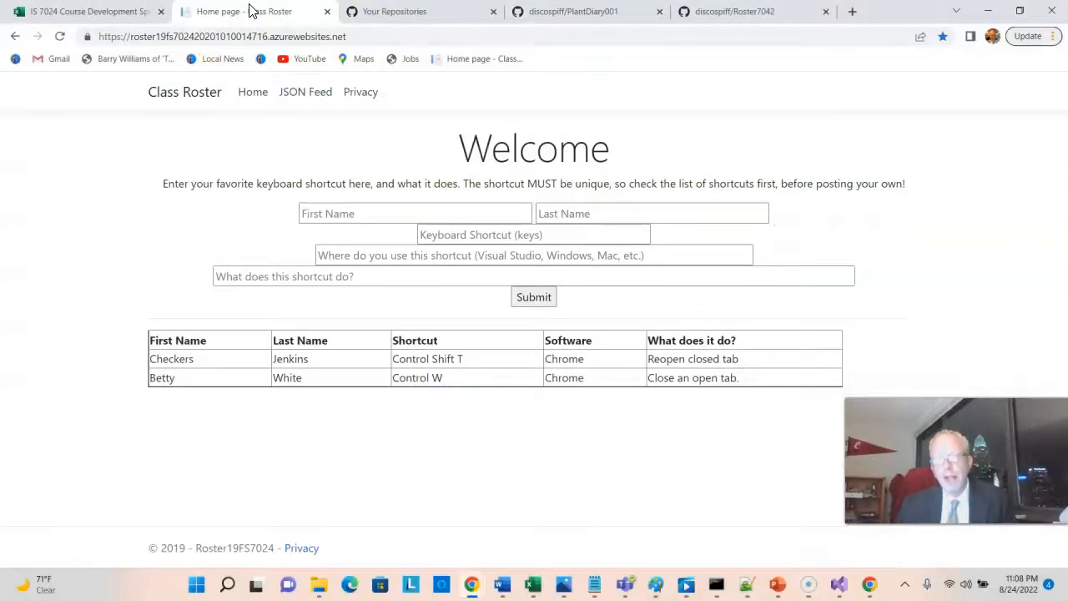
{"action": "left_click", "coordinate": [414, 214]}
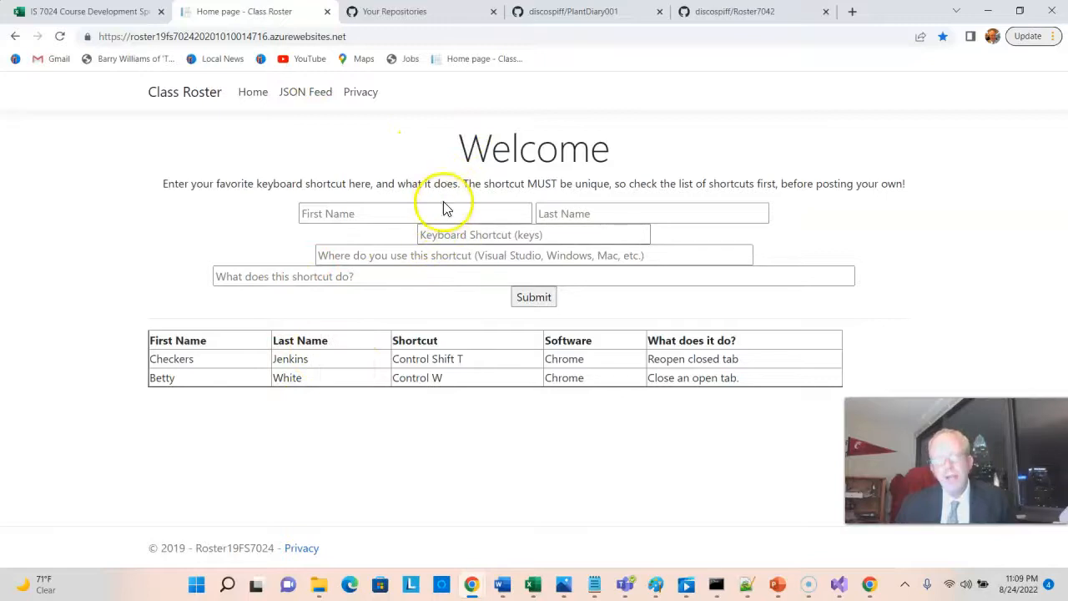
{"action": "left_click", "coordinate": [414, 214]}
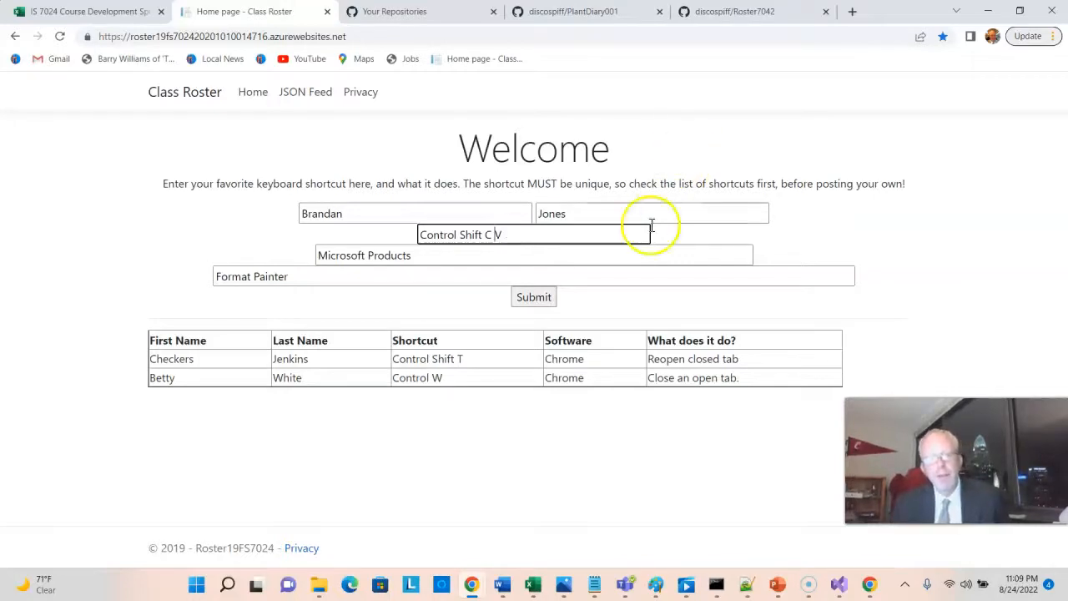
{"action": "left_click", "coordinate": [535, 297]}
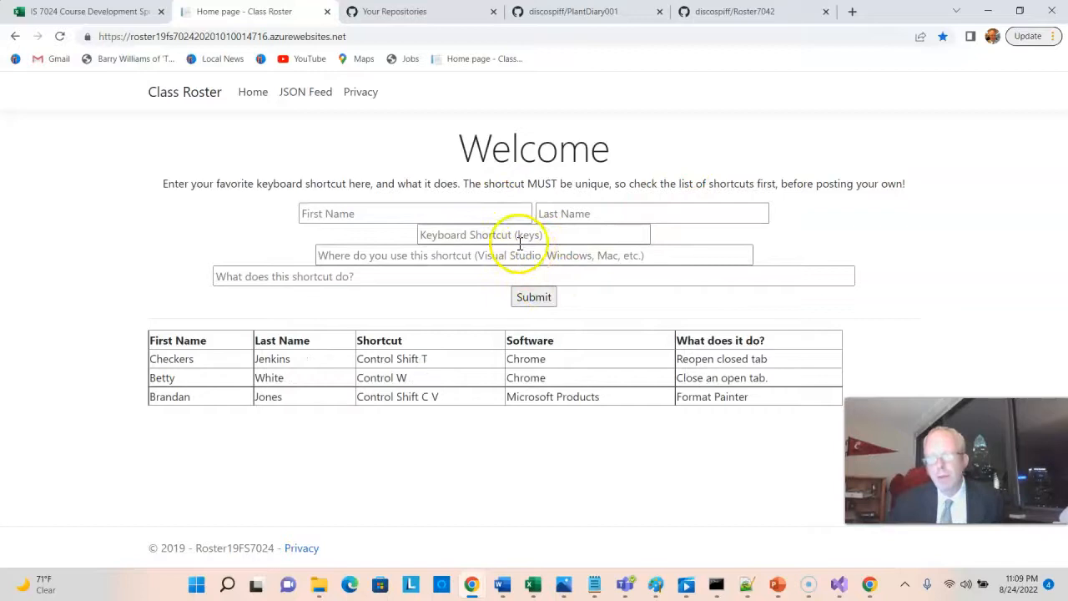
{"action": "mouse_move", "coordinate": [551, 418]}
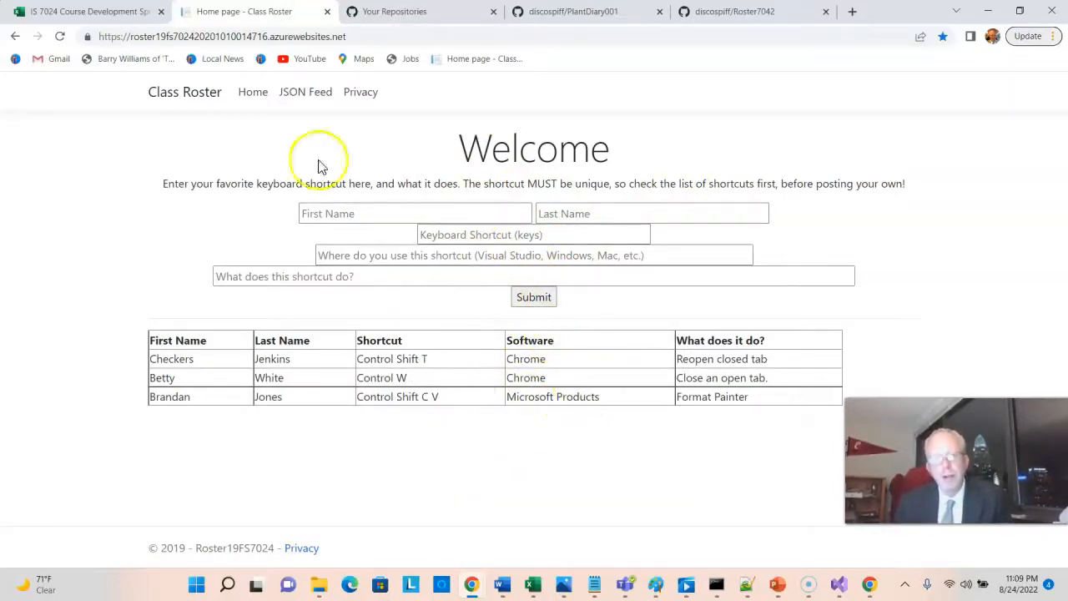
{"action": "left_click", "coordinate": [306, 92]}
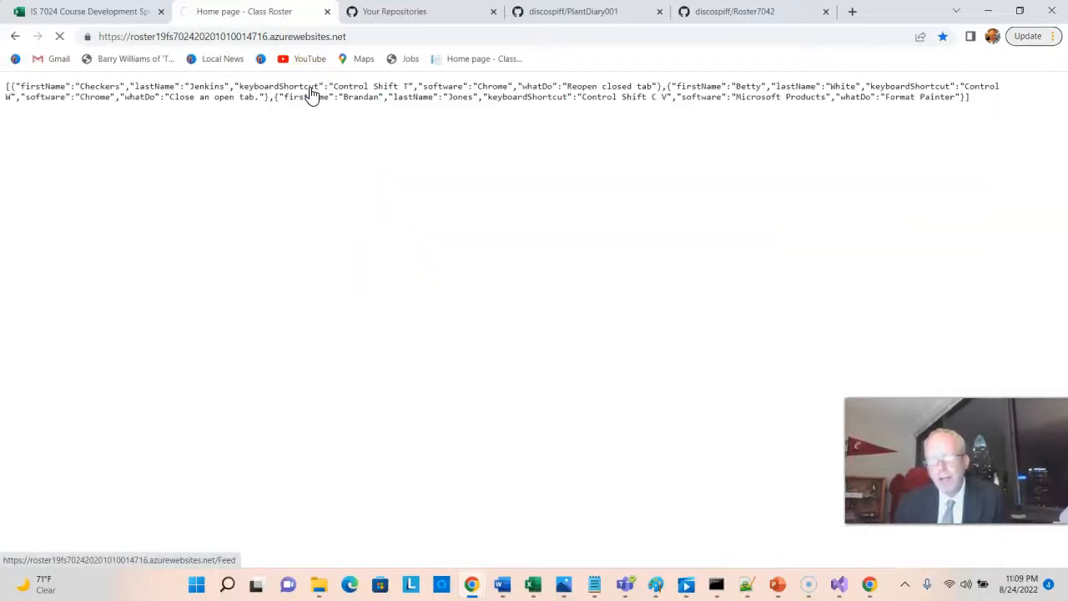
{"action": "left_click", "coordinate": [314, 92]}
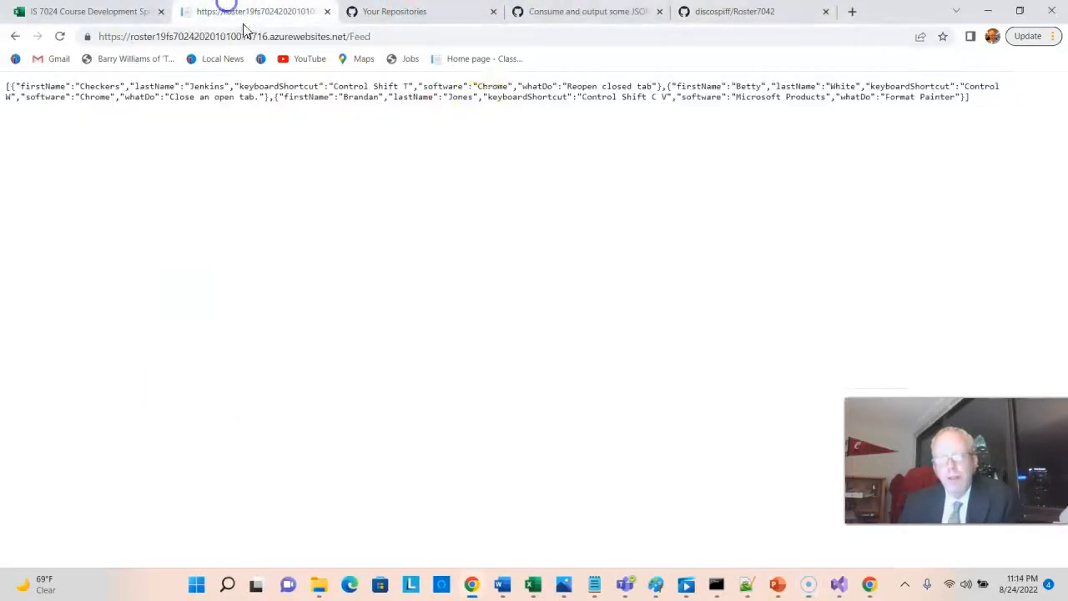
Copy the Roster7042 repository's HTTPS clone address from the Code menu
{"action": "left_click", "coordinate": [734, 10]}
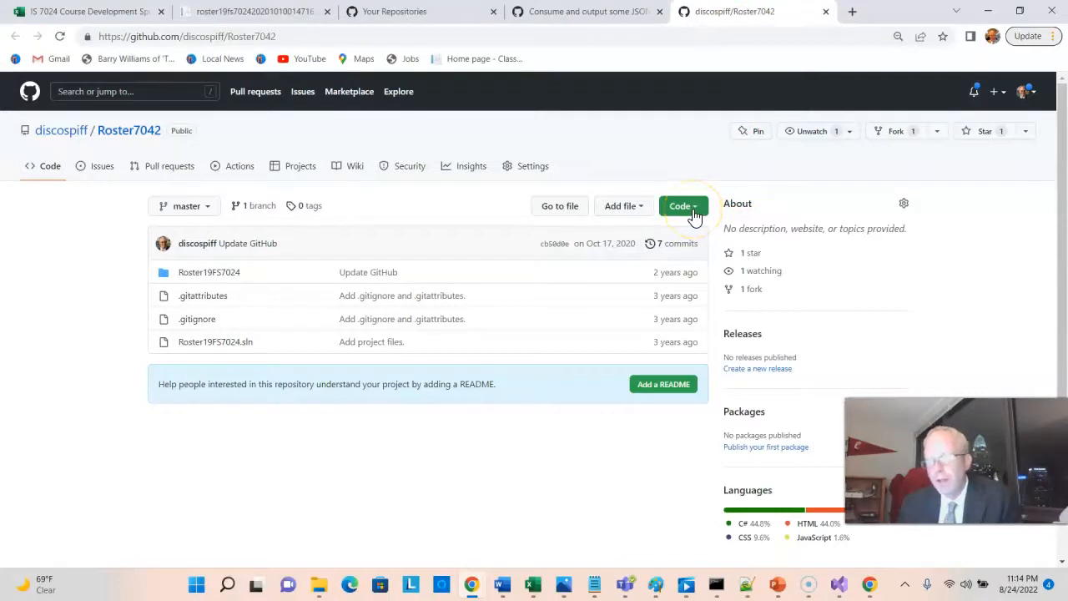
{"action": "left_click", "coordinate": [681, 207]}
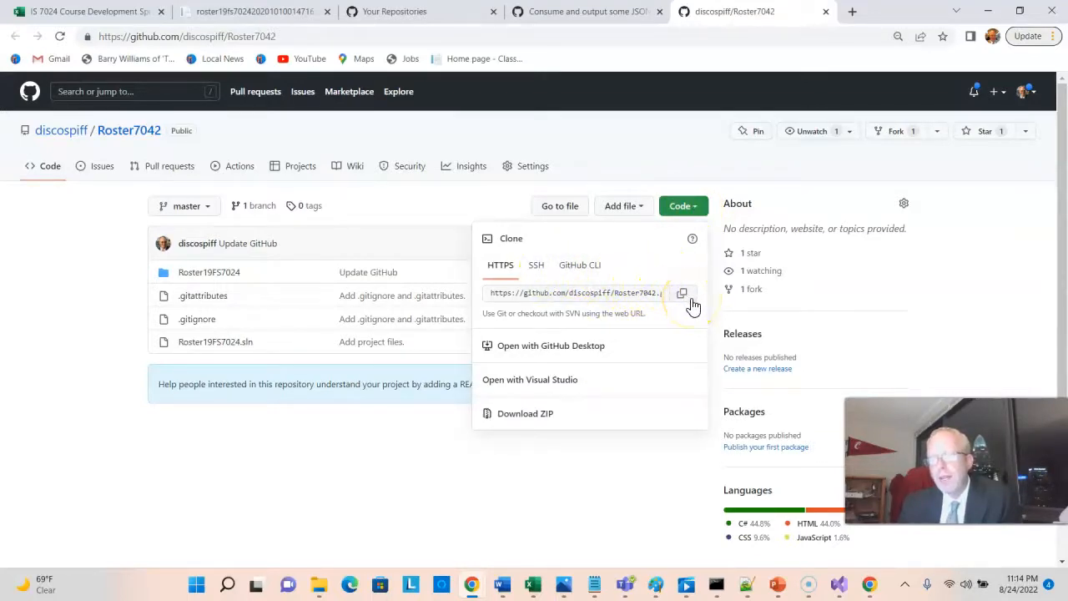
{"action": "left_click", "coordinate": [681, 292]}
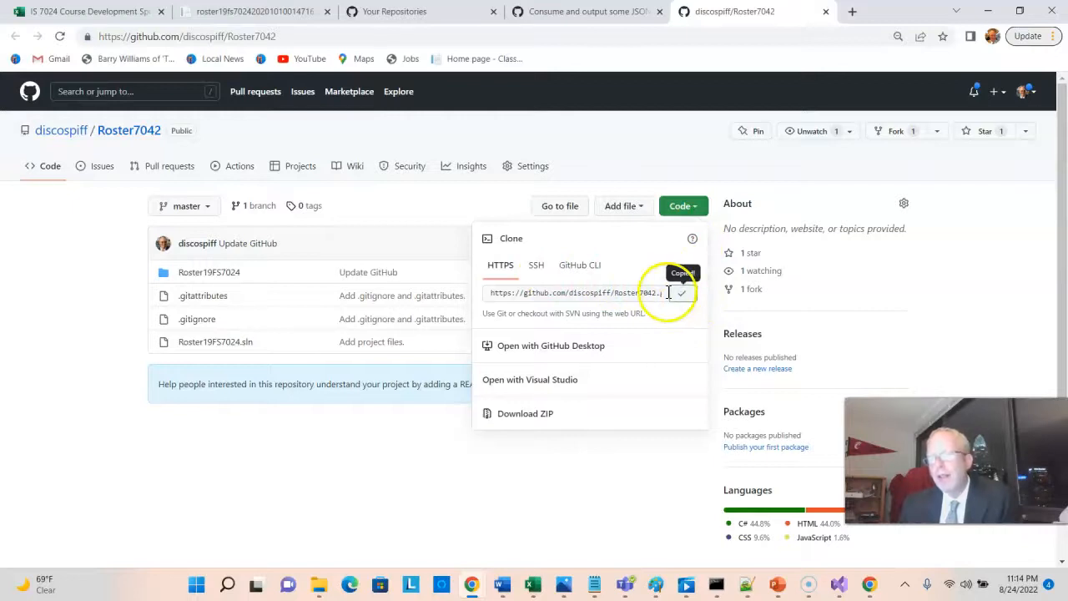
{"action": "left_click", "coordinate": [681, 292]}
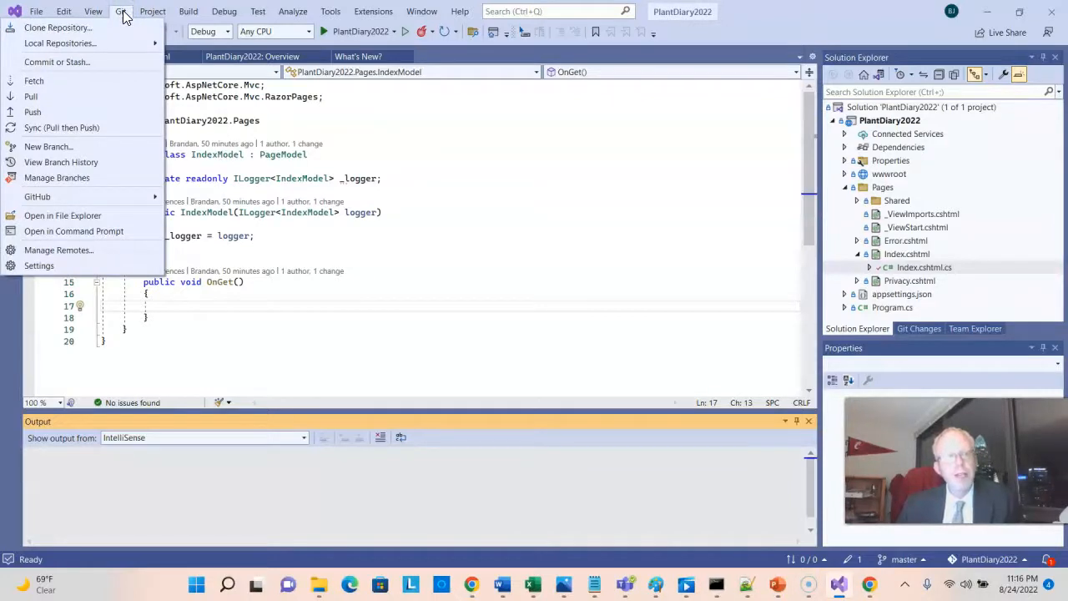
{"action": "left_click", "coordinate": [57, 26]}
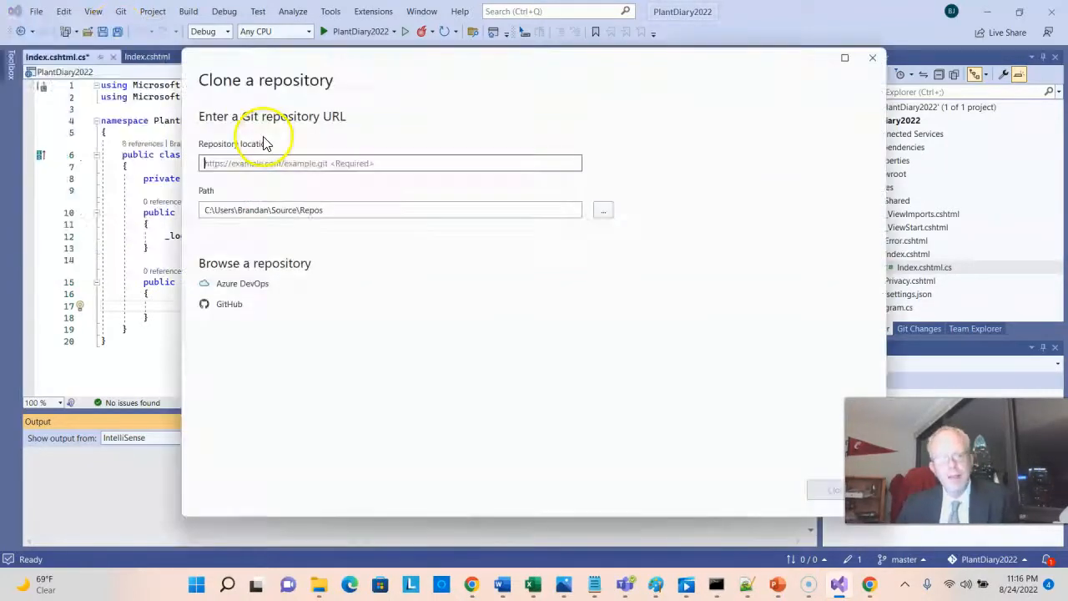
{"action": "type", "text": "https://github.com/discospiff/Roster7042.git"}
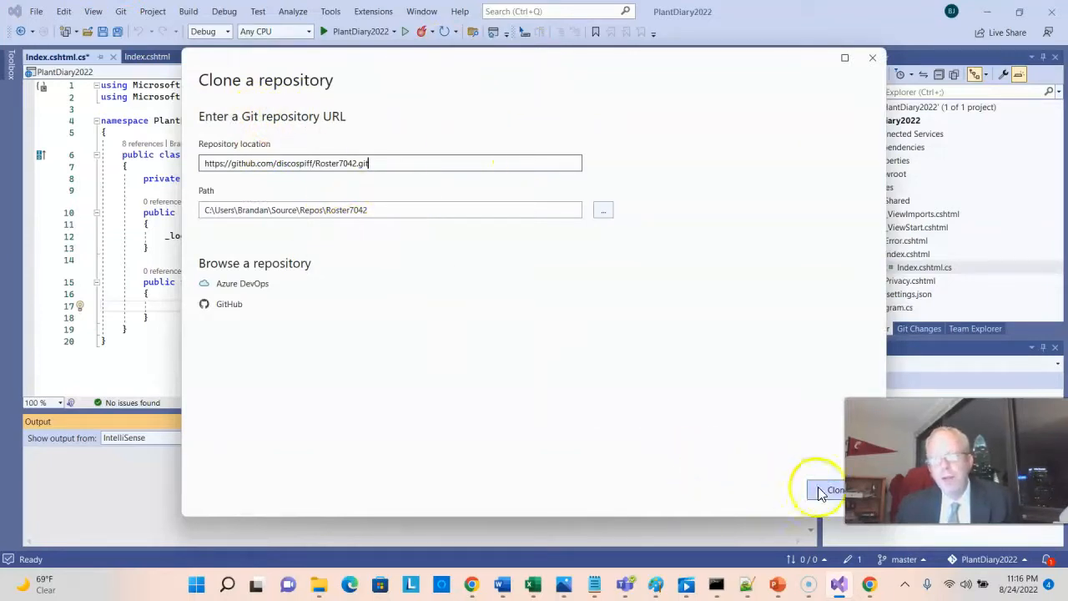
{"action": "left_click", "coordinate": [835, 491]}
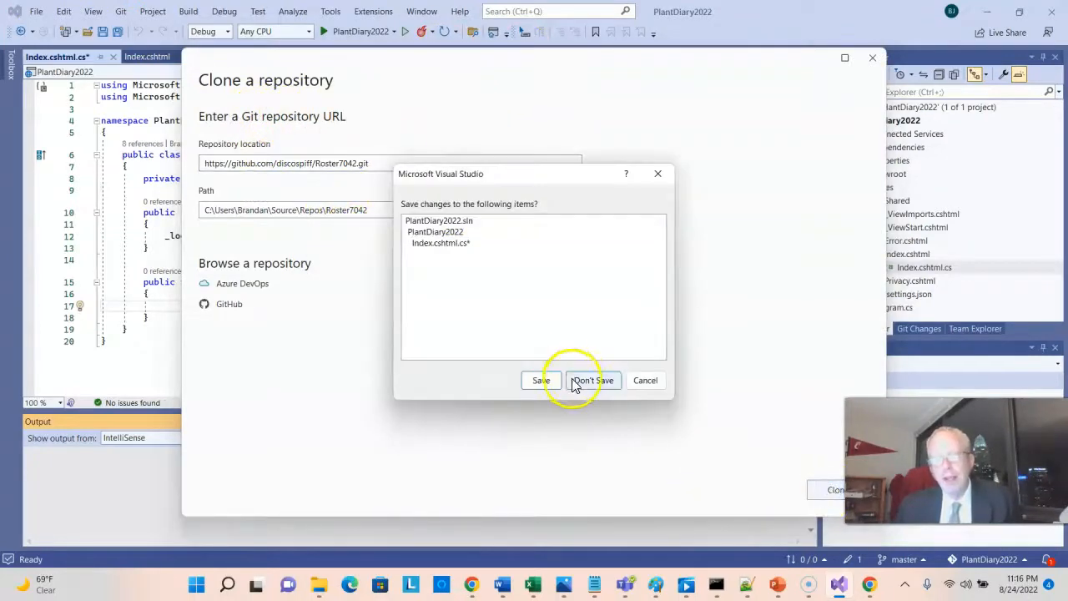
{"action": "left_click", "coordinate": [593, 381]}
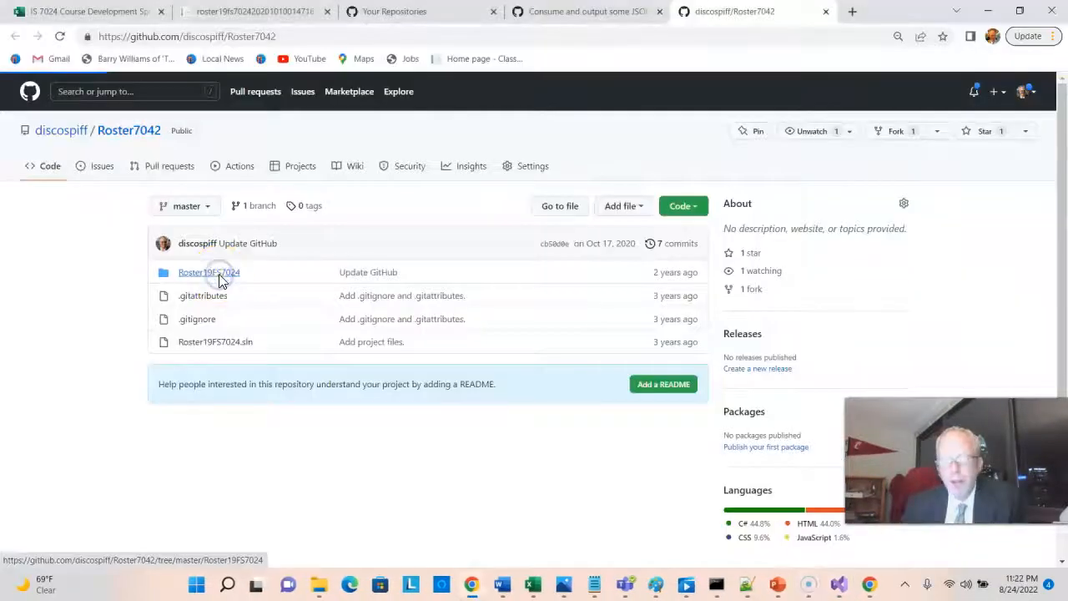
Browse into the Roster19FS7024 project folder and its Pages folder on GitHub
{"action": "left_click", "coordinate": [209, 272]}
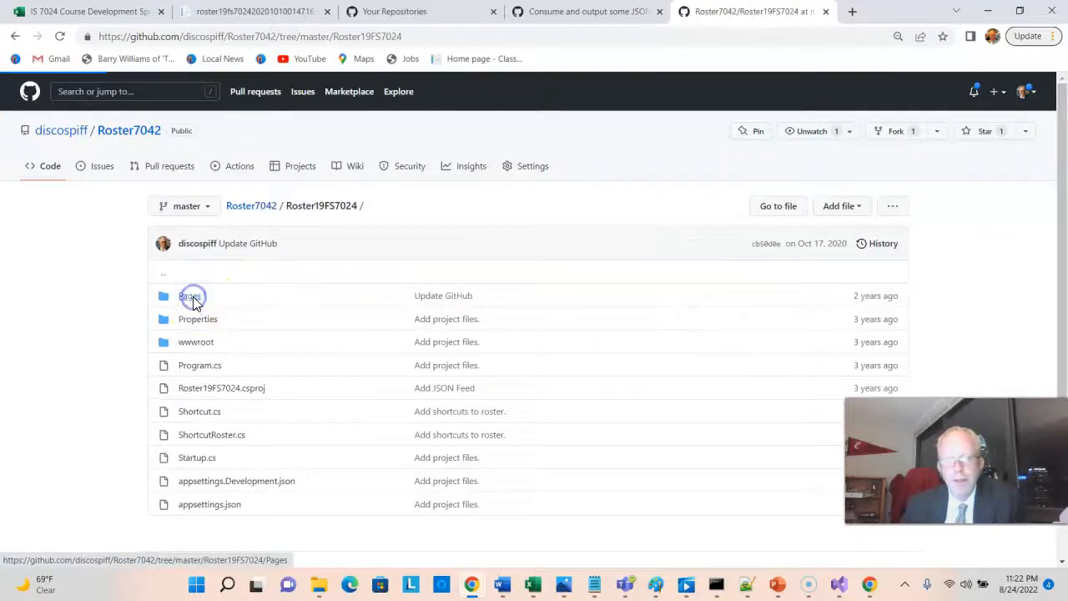
{"action": "left_click", "coordinate": [190, 295]}
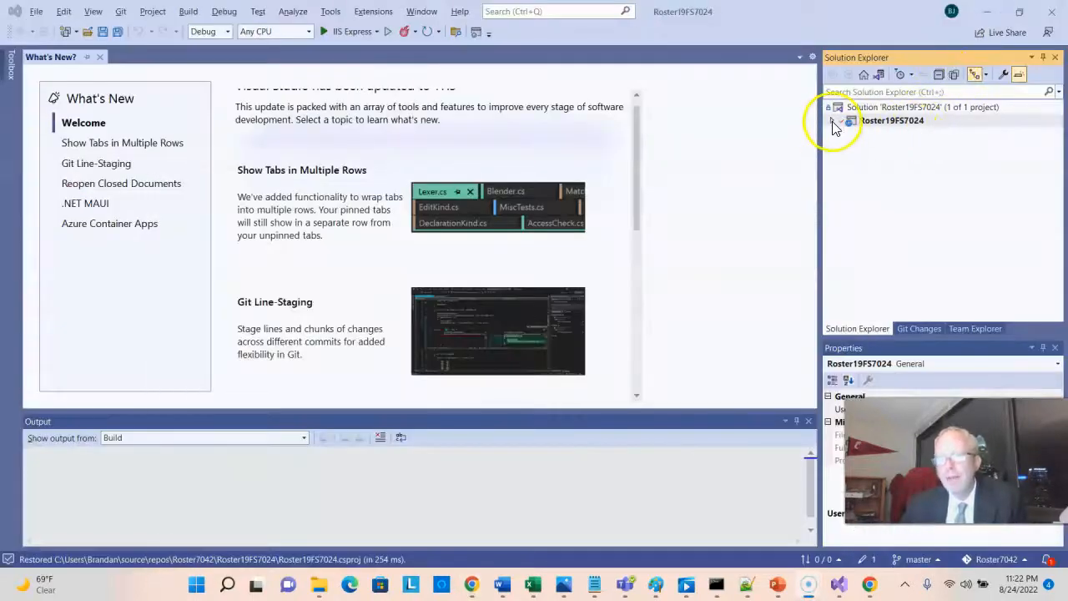
Expand the Roster19FS7024 project and select Index.cshtml in its Pages folder
{"action": "left_click", "coordinate": [829, 120]}
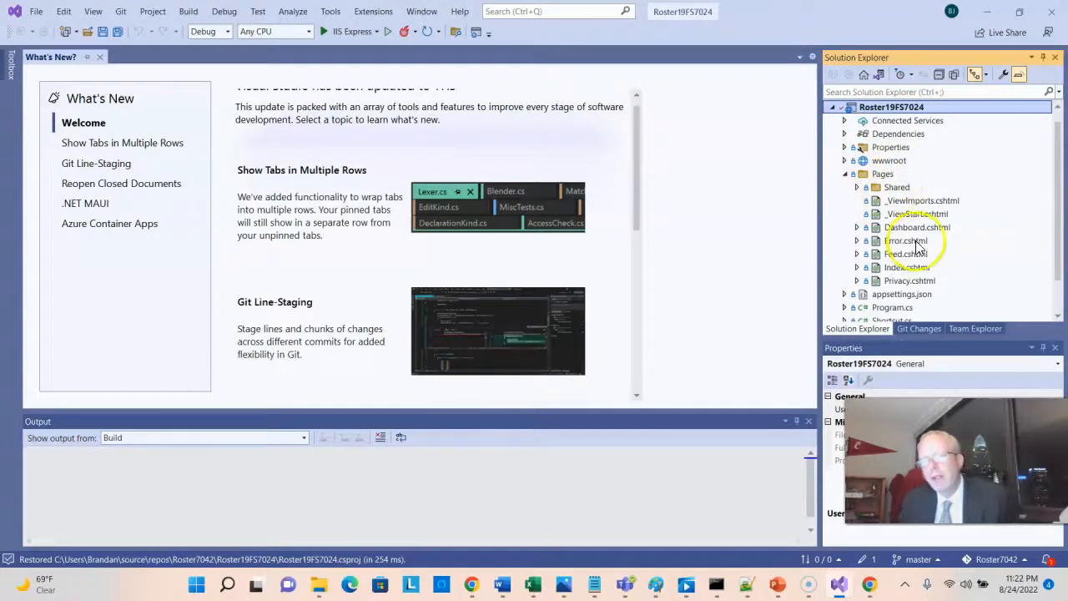
{"action": "left_click", "coordinate": [908, 267]}
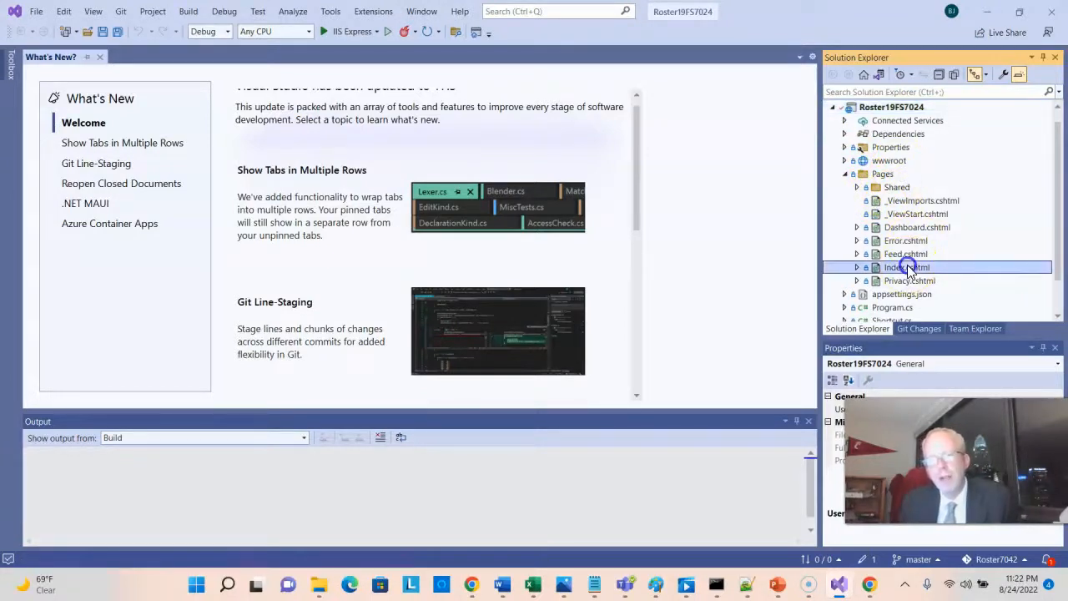
{"action": "double_click", "coordinate": [908, 267]}
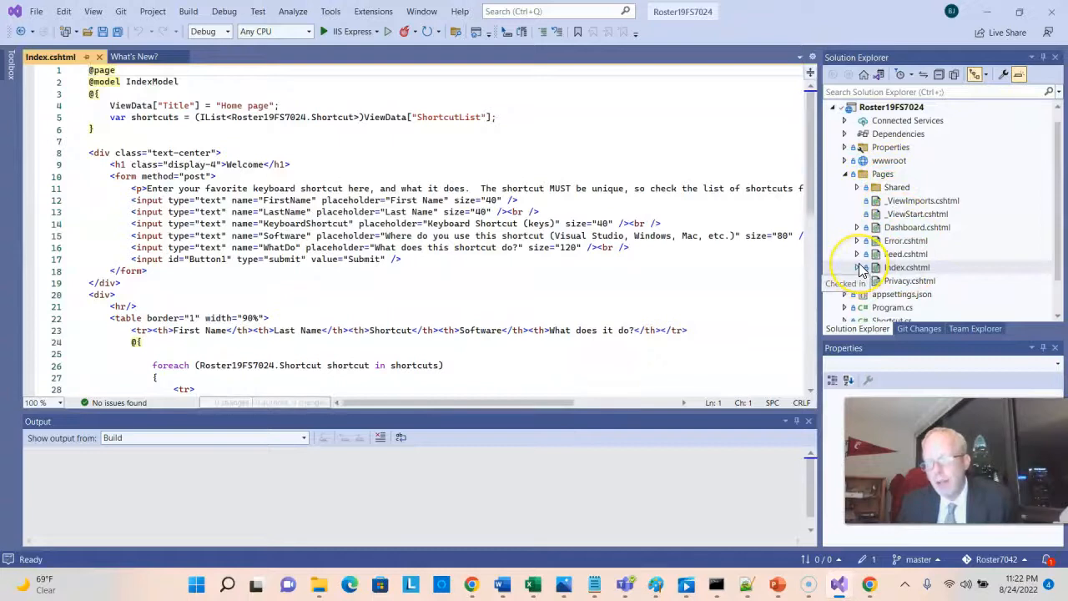
{"action": "left_click", "coordinate": [908, 267]}
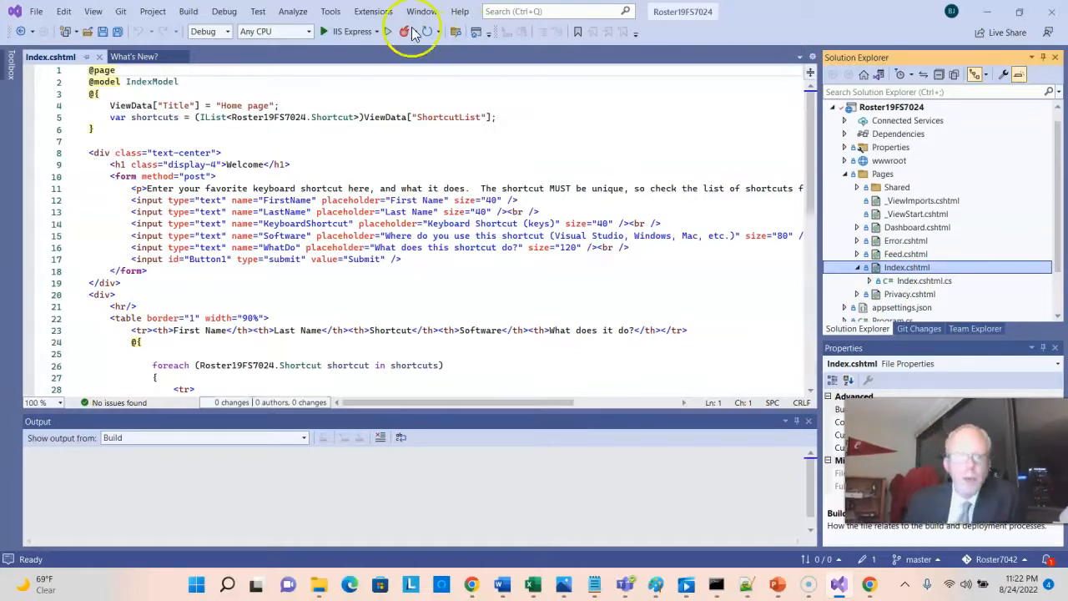
{"action": "scroll", "scroll_direction": "down", "scroll_amount": 3}
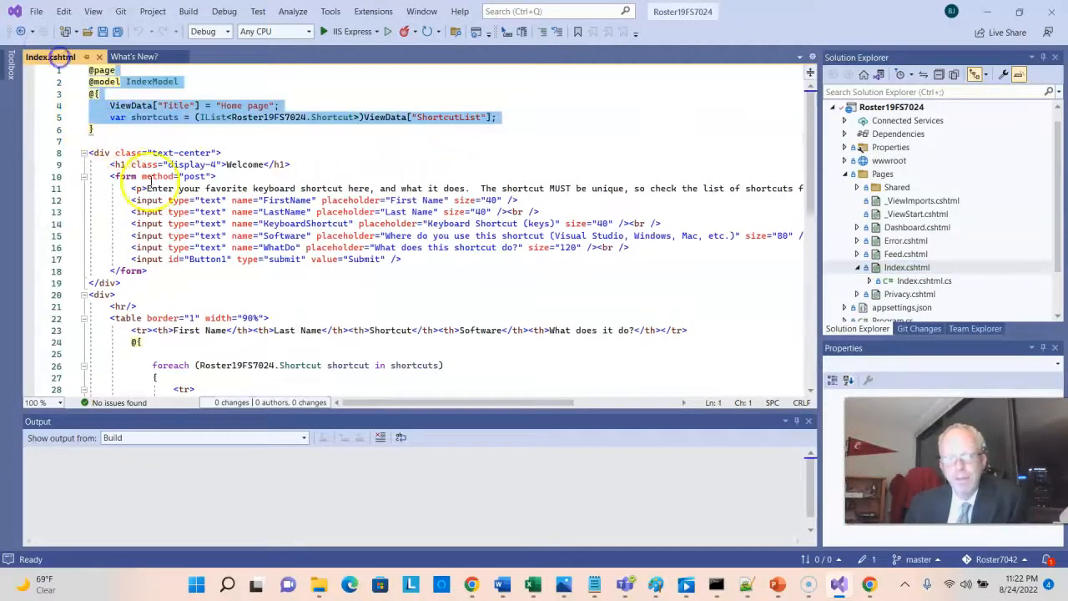
{"action": "scroll", "scroll_direction": "down", "scroll_amount": 3}
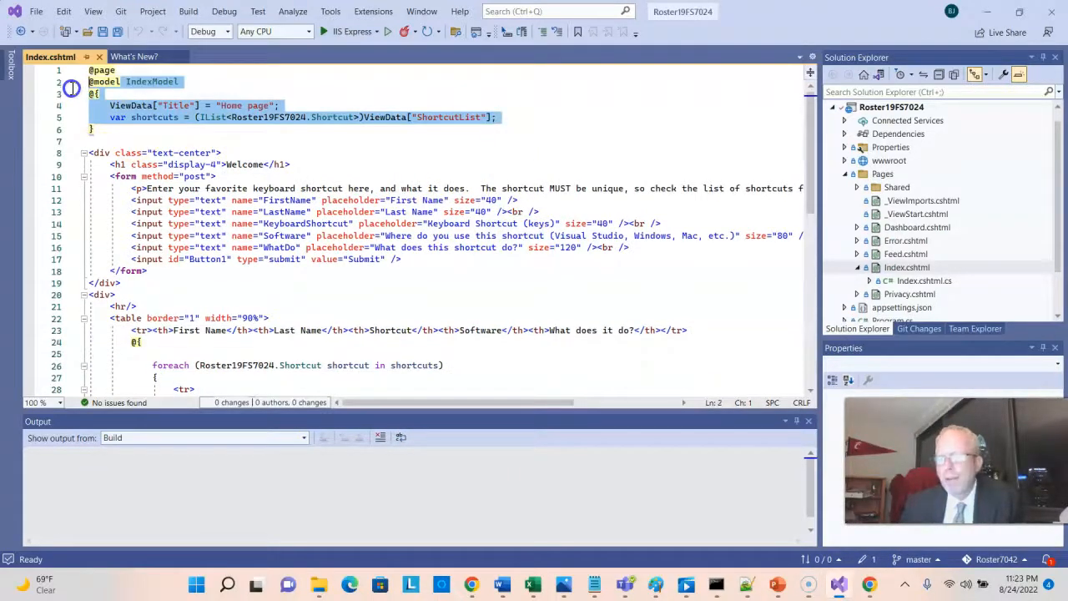
{"action": "left_click", "coordinate": [94, 94]}
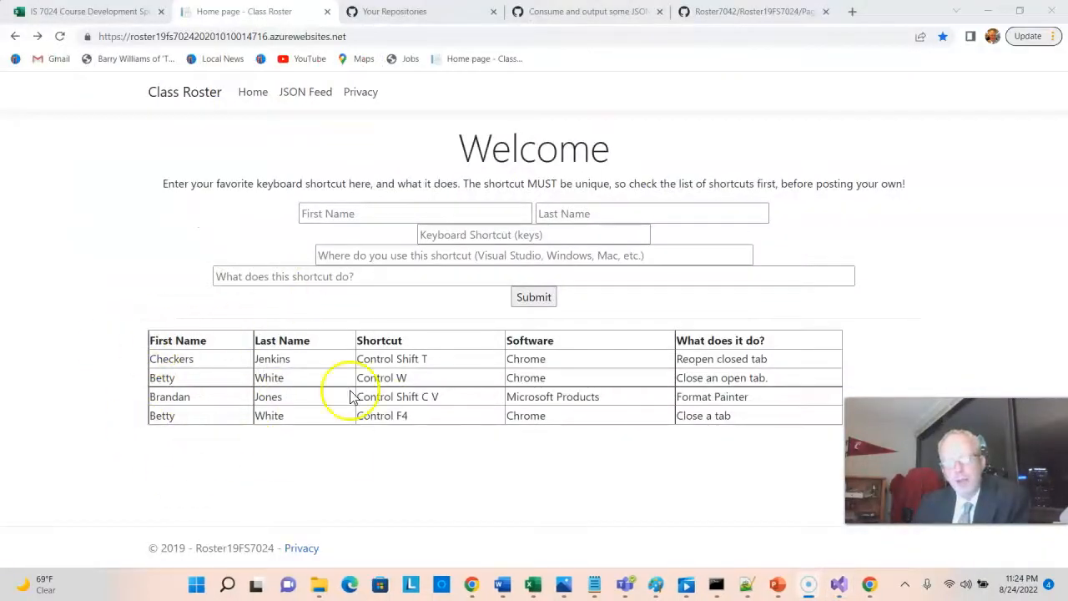
{"action": "mouse_move", "coordinate": [954, 113]}
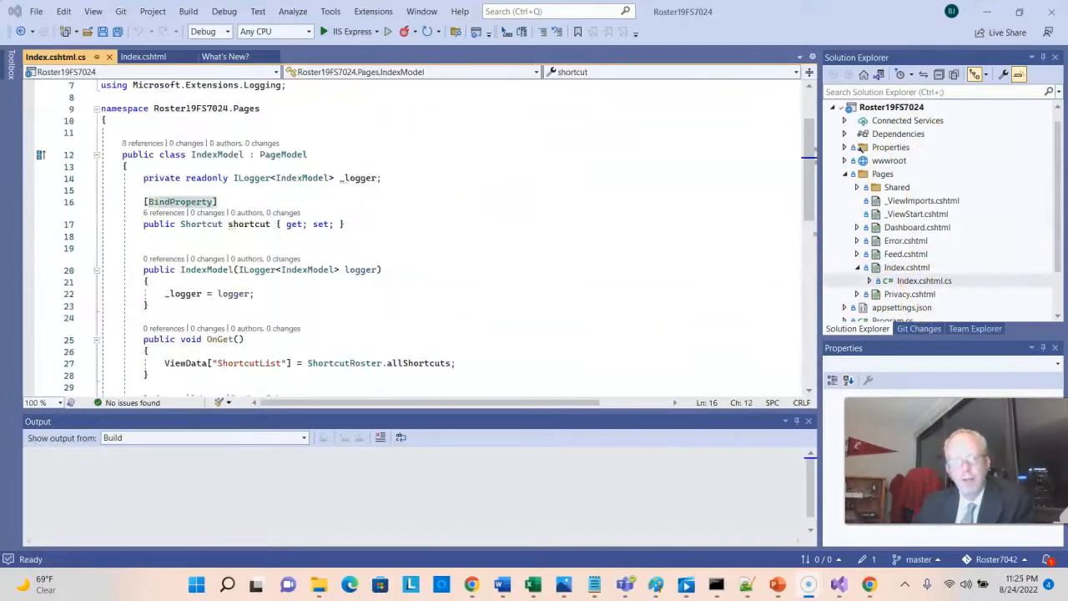
{"action": "scroll", "scroll_direction": "down", "scroll_amount": 3}
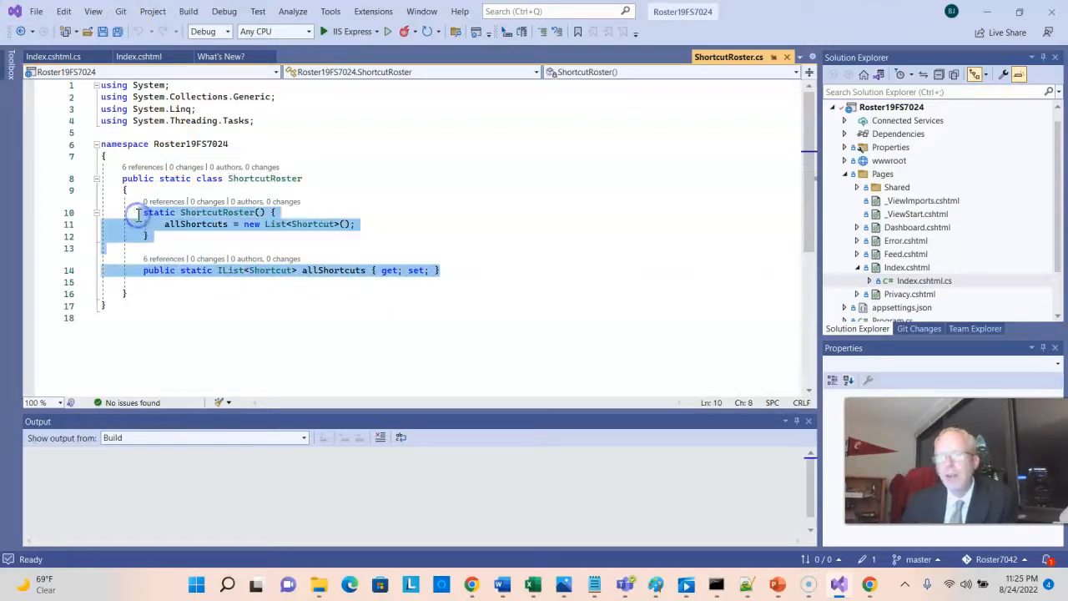
{"action": "mouse_move", "coordinate": [615, 287]}
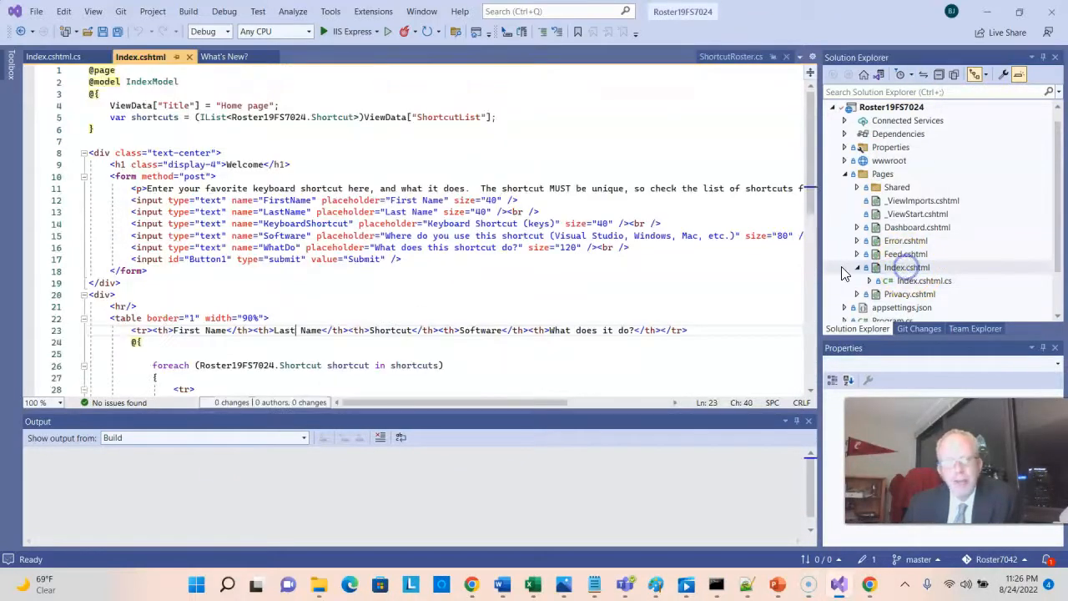
Set breakpoints on OnGet's ViewData line and OnPost's string stuff line in Index.cshtml.cs
{"action": "scroll", "scroll_direction": "down", "scroll_amount": 3}
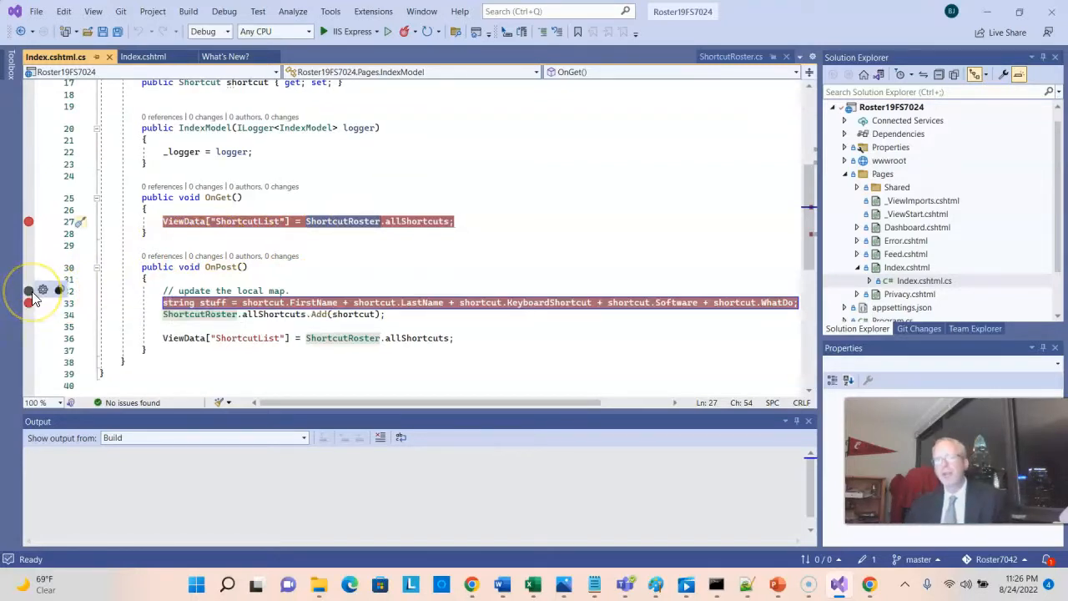
{"action": "mouse_move", "coordinate": [520, 409]}
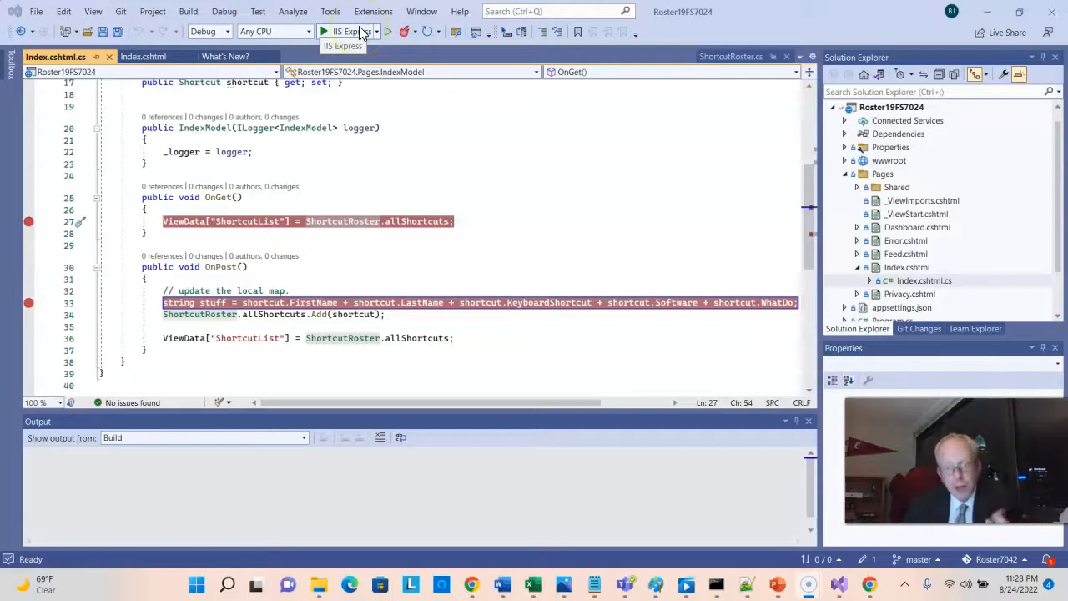
Build and start the app under IIS Express until the OnGet breakpoint is hit
{"action": "left_click", "coordinate": [324, 31]}
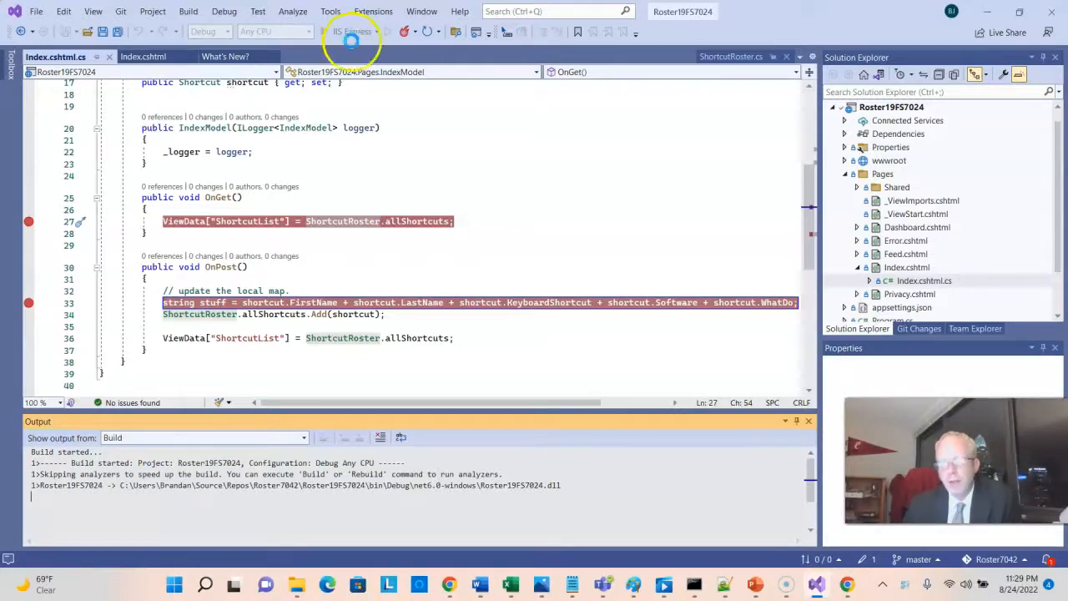
{"action": "left_click", "coordinate": [351, 30]}
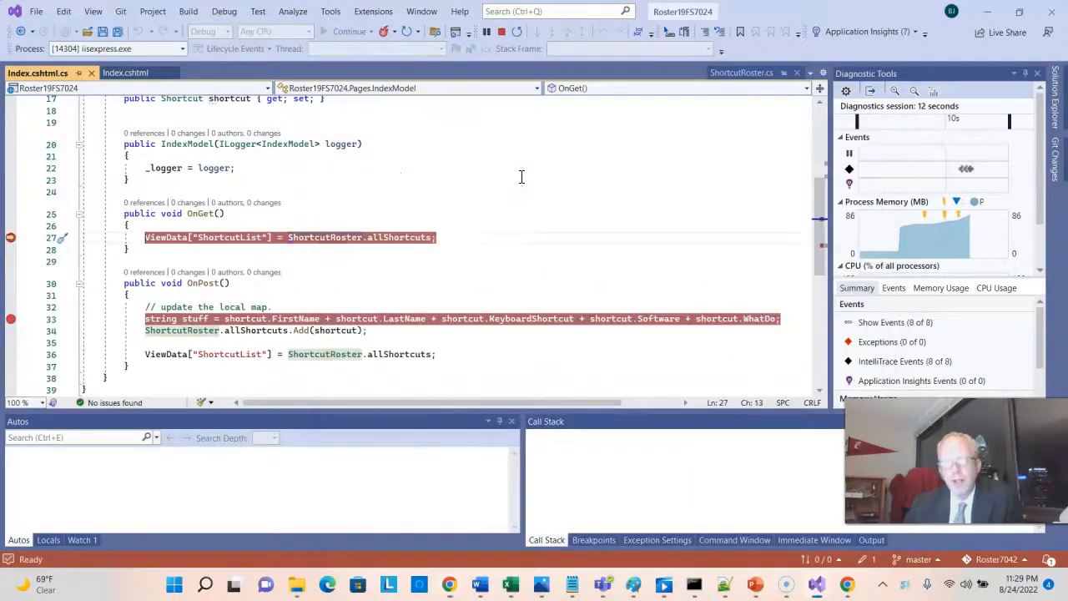
{"action": "left_click", "coordinate": [350, 30]}
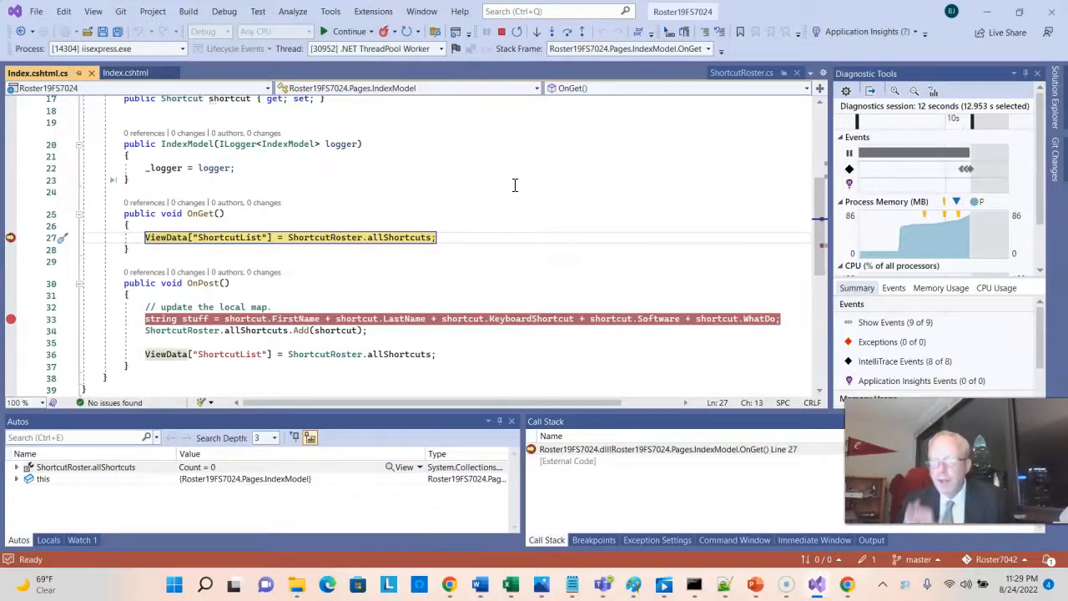
{"action": "mouse_move", "coordinate": [277, 170]}
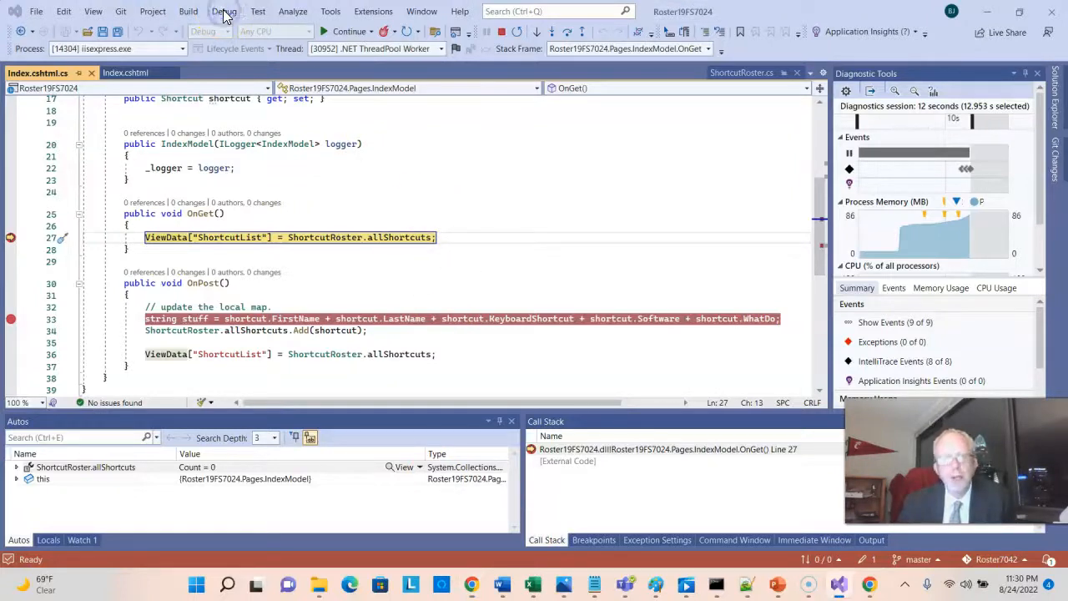
Resume execution past the OnGet breakpoint via Debug > Continue
{"action": "left_click", "coordinate": [223, 10]}
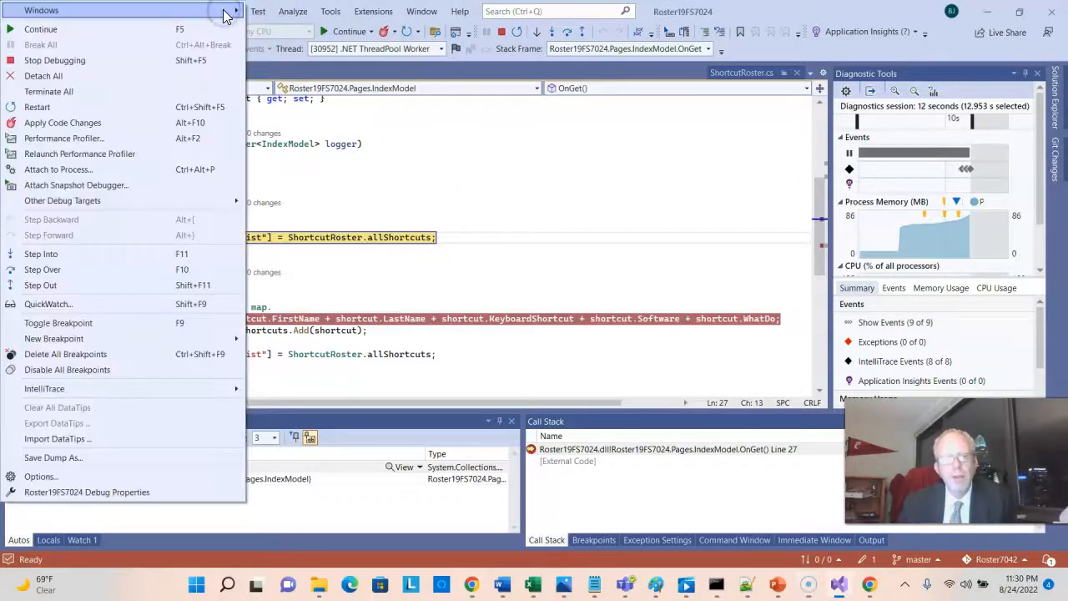
{"action": "mouse_move", "coordinate": [40, 29]}
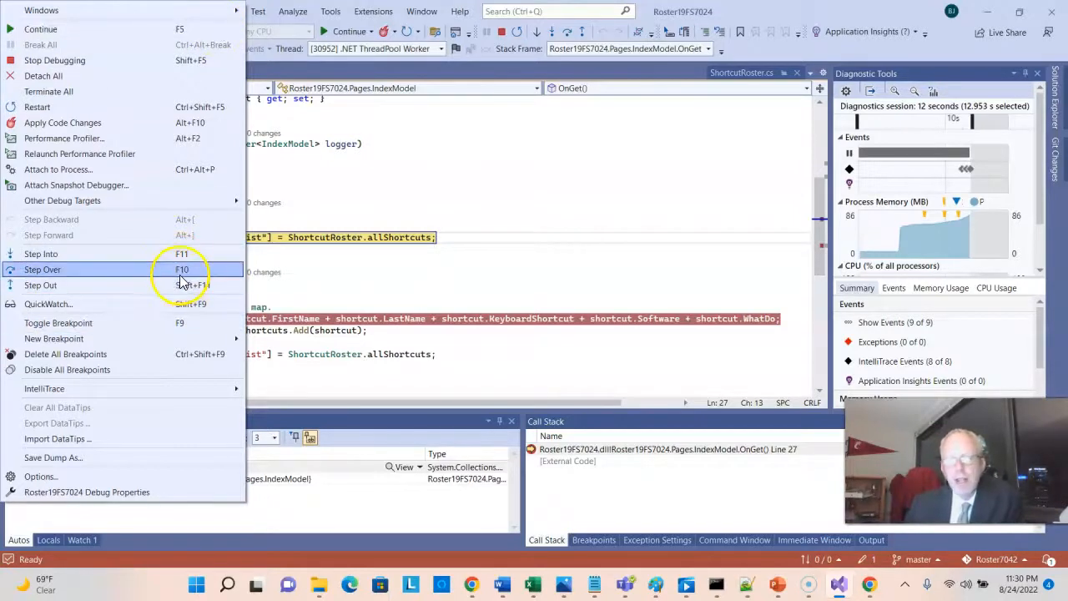
{"action": "mouse_move", "coordinate": [182, 281]}
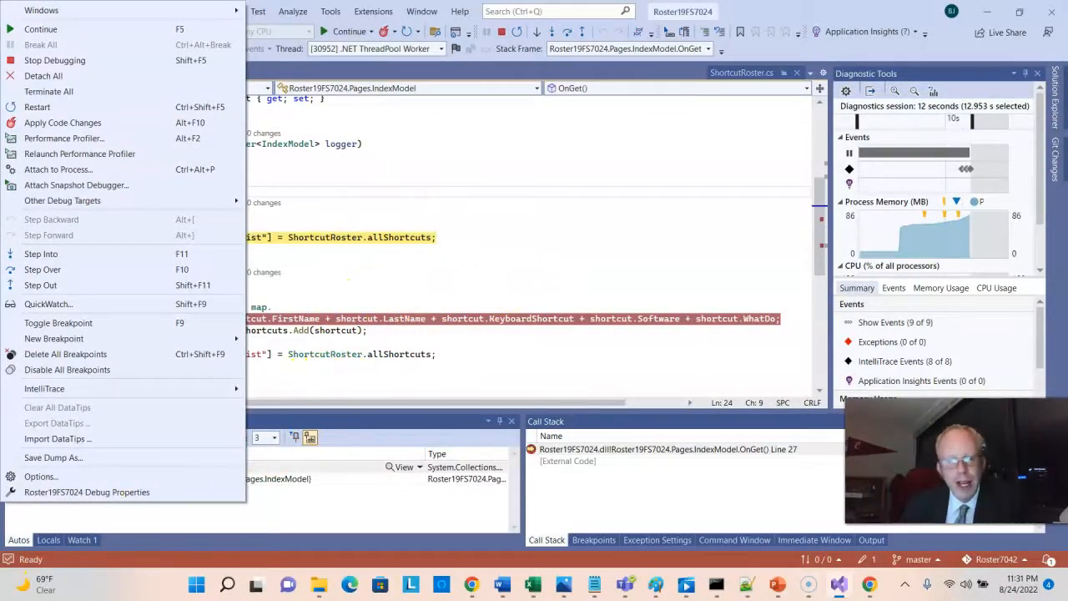
{"action": "left_click", "coordinate": [327, 237]}
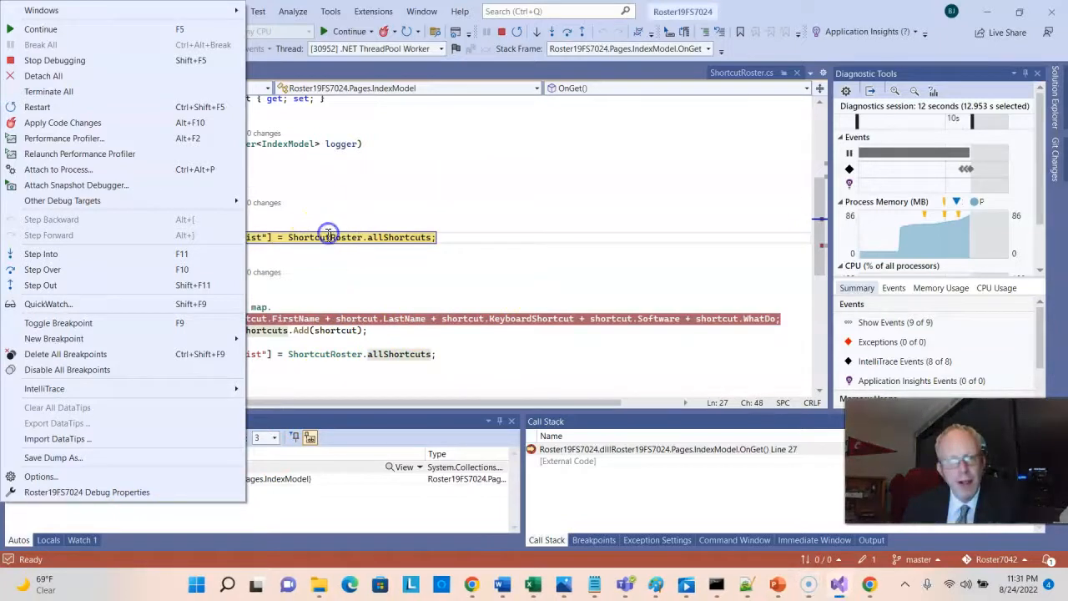
{"action": "mouse_move", "coordinate": [237, 46]}
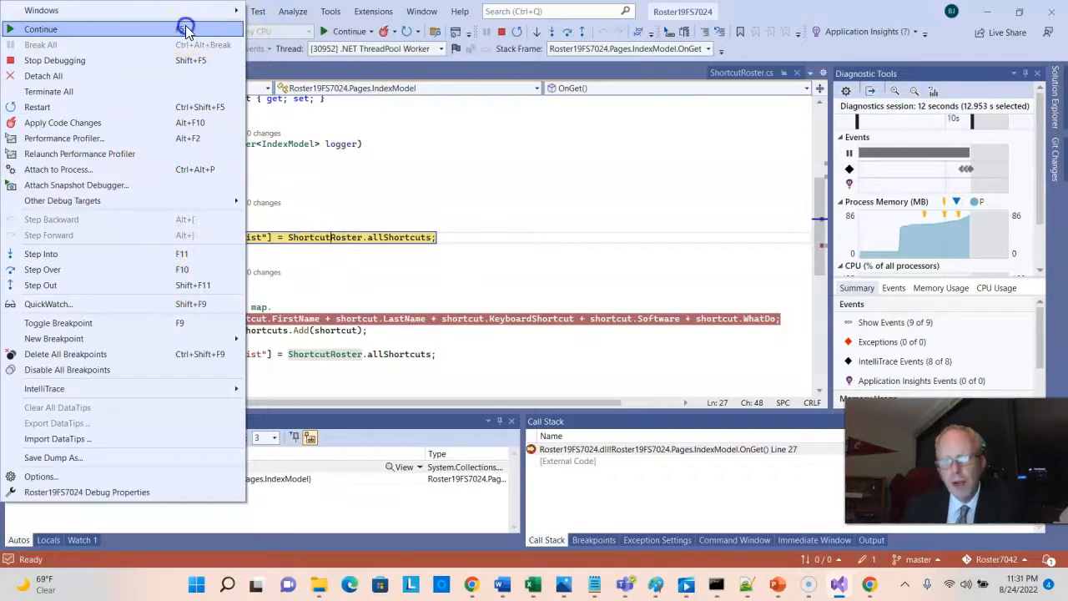
{"action": "left_click", "coordinate": [40, 29]}
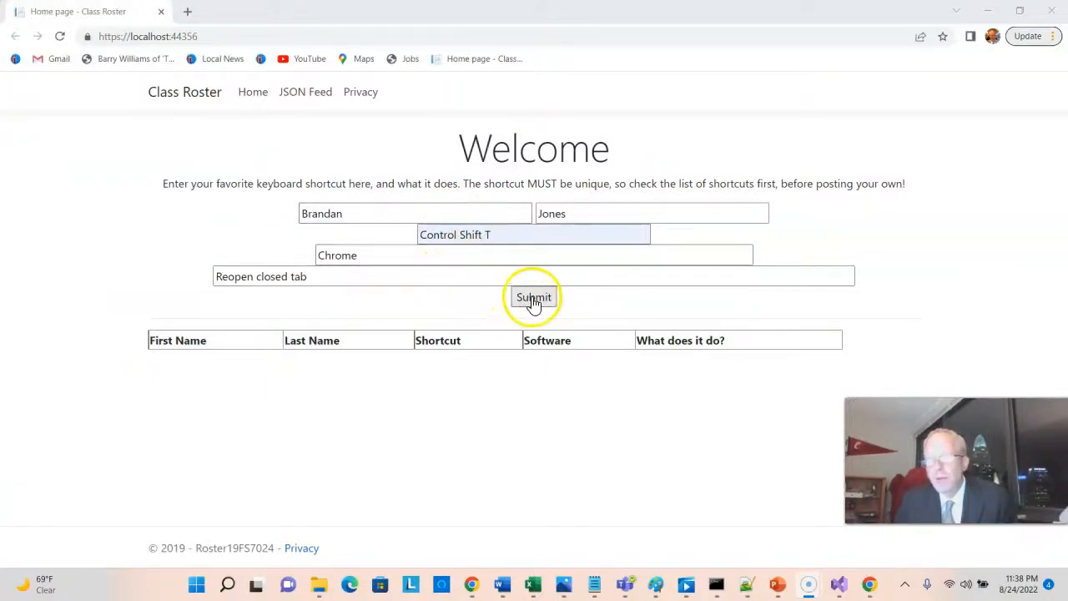
{"action": "left_click", "coordinate": [534, 297]}
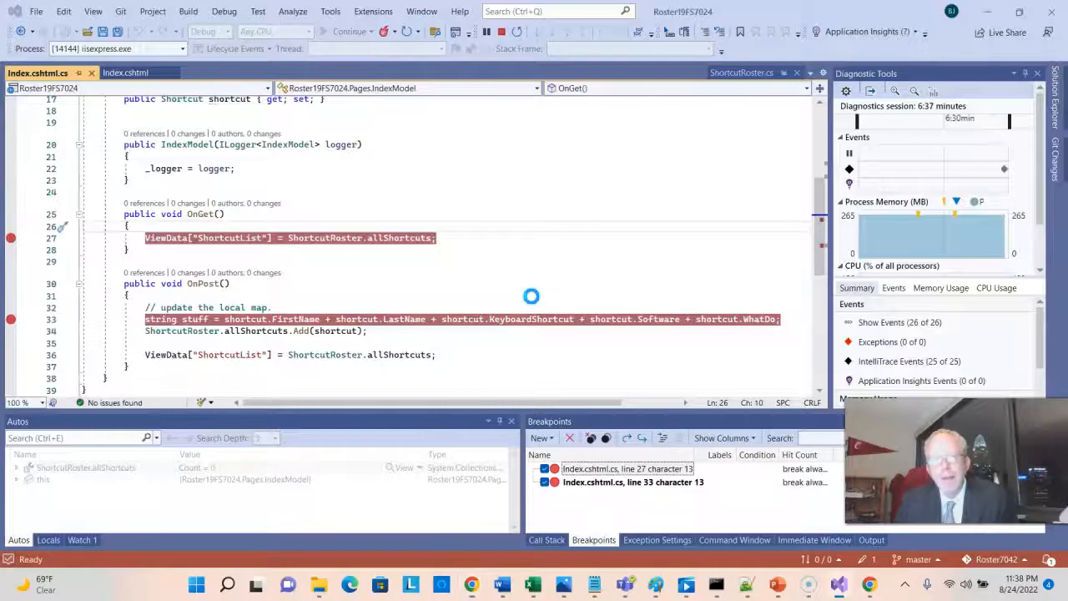
At the OnPost breakpoint, step over the Add call so allShortcuts holds one entry
{"action": "left_click", "coordinate": [350, 30]}
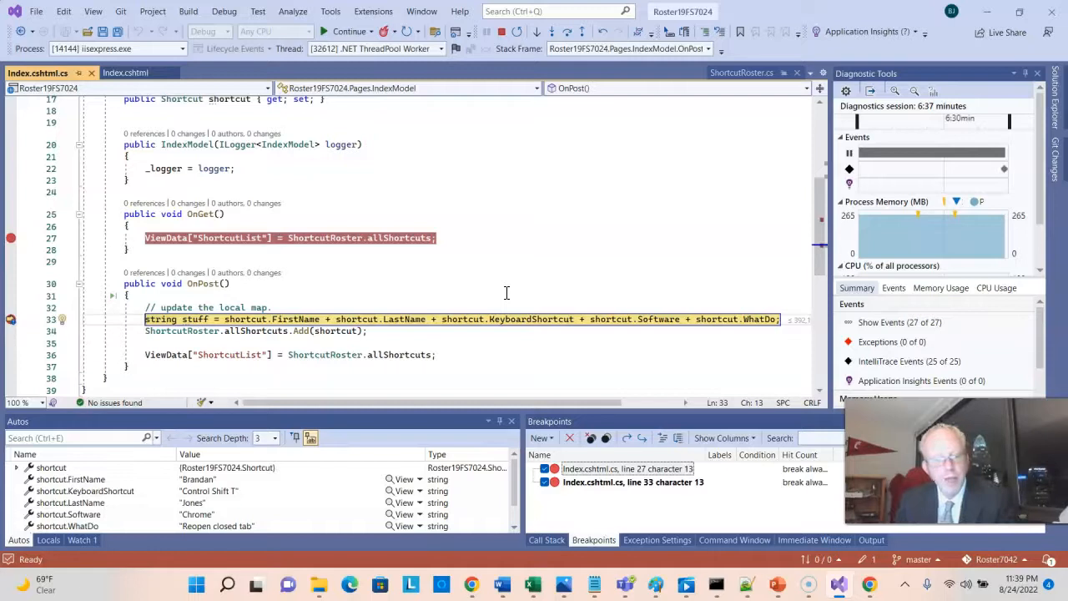
{"action": "key", "text": "F10"}
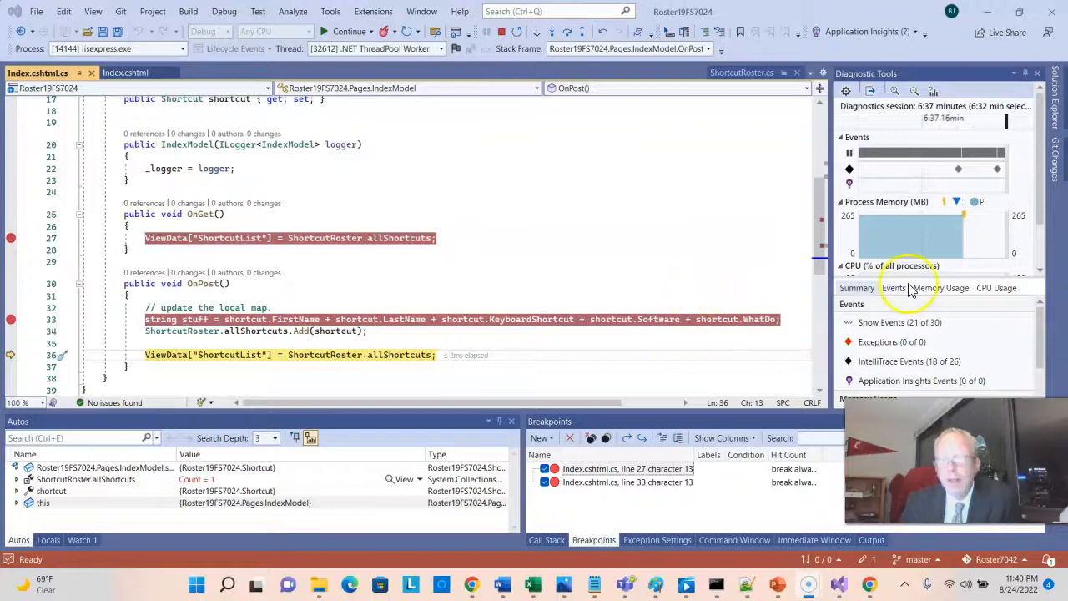
{"action": "mouse_move", "coordinate": [822, 317]}
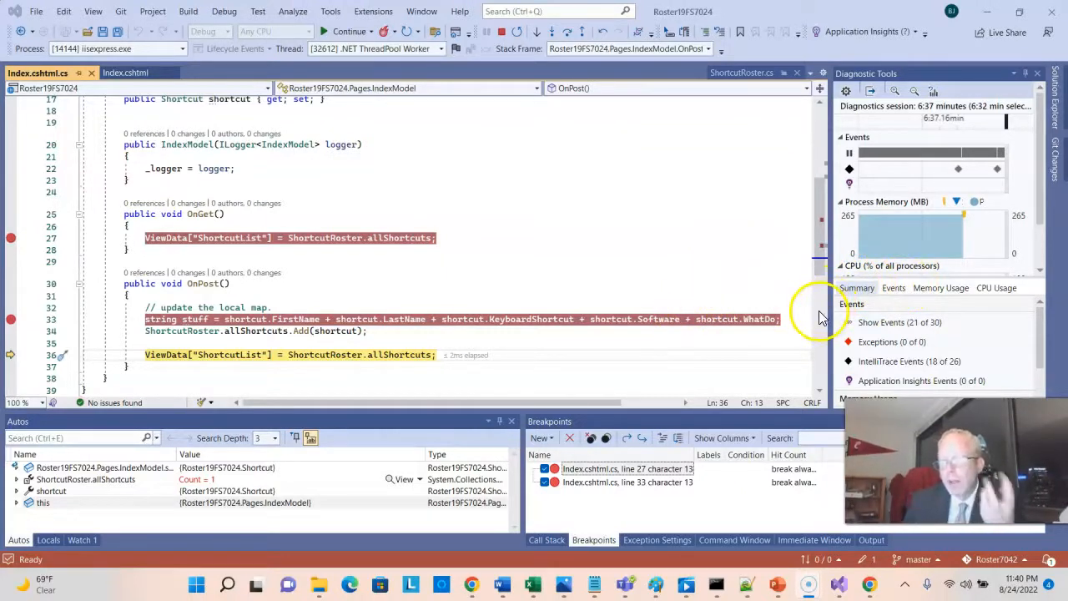
{"action": "mouse_move", "coordinate": [826, 304]}
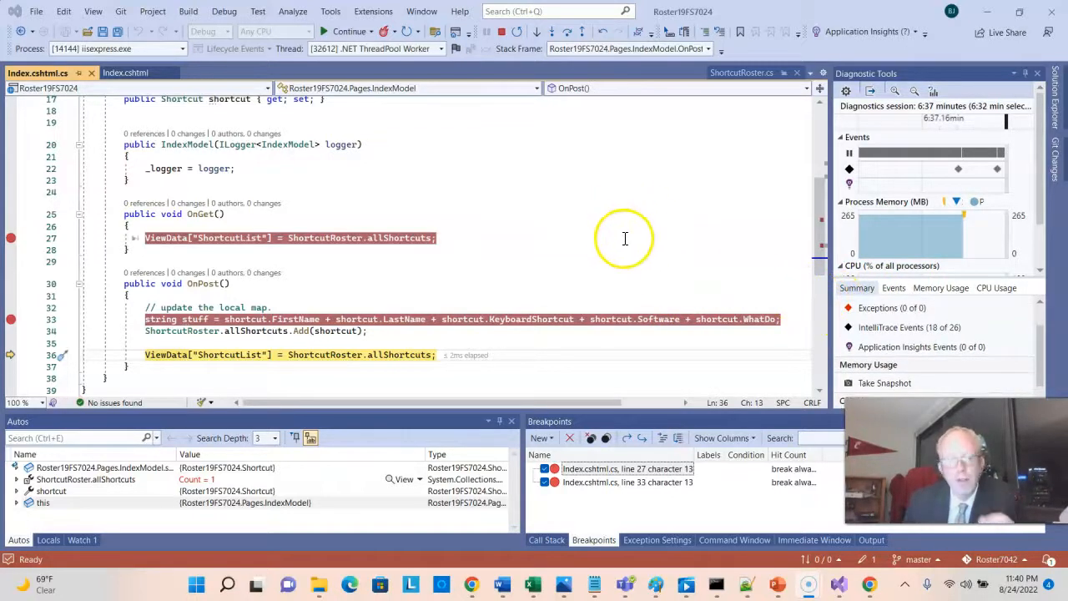
{"action": "mouse_move", "coordinate": [625, 240]}
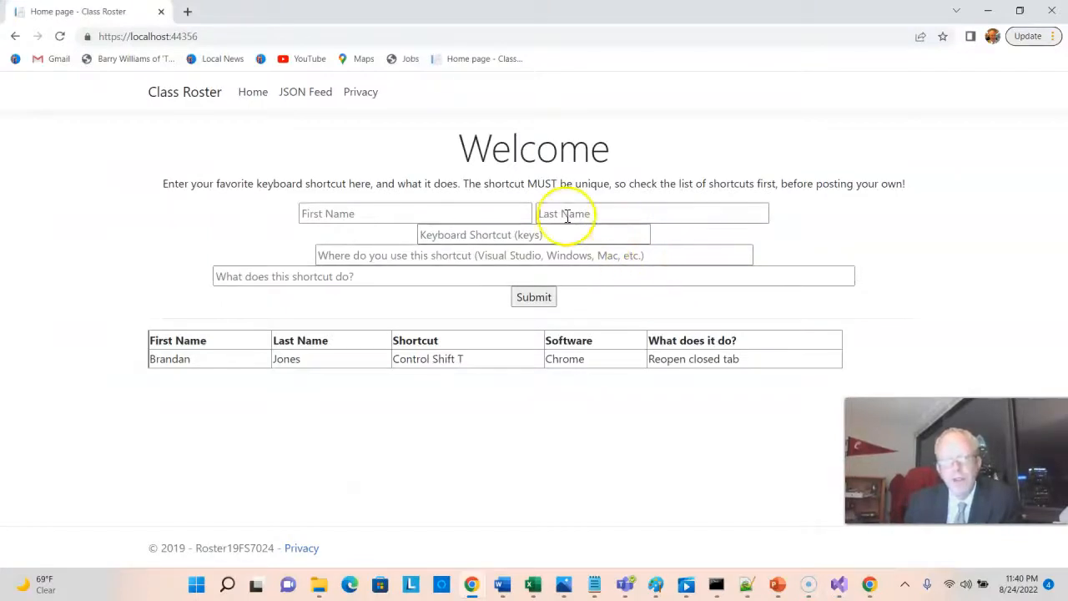
Enter and submit the Betty White Control W 'Close a Tab' Chrome shortcut
{"action": "left_click", "coordinate": [414, 213]}
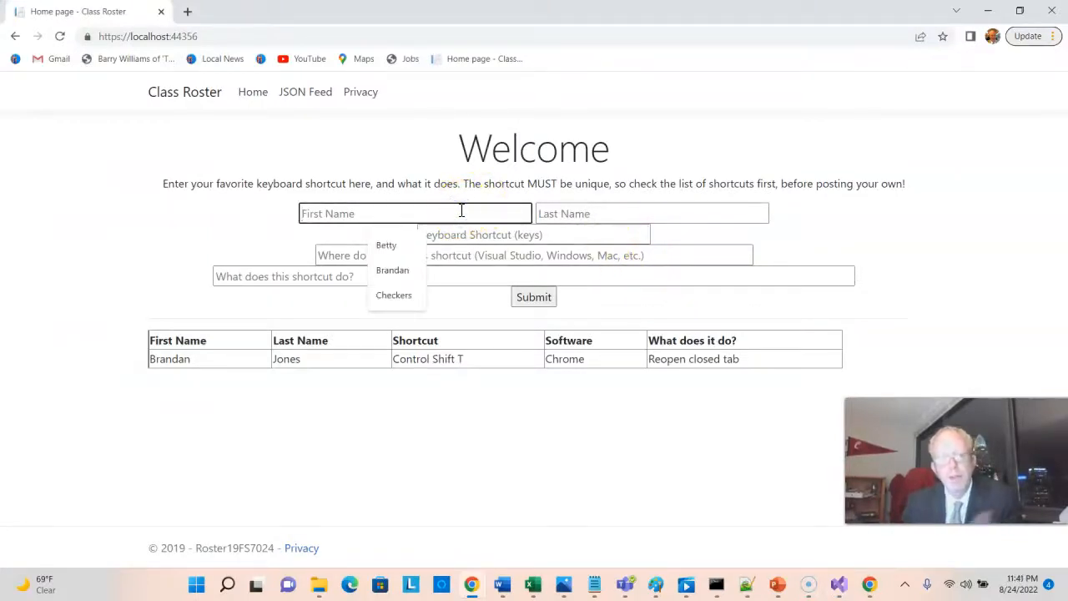
{"action": "left_click", "coordinate": [385, 244]}
{"action": "type", "text": "Close a Tab"}
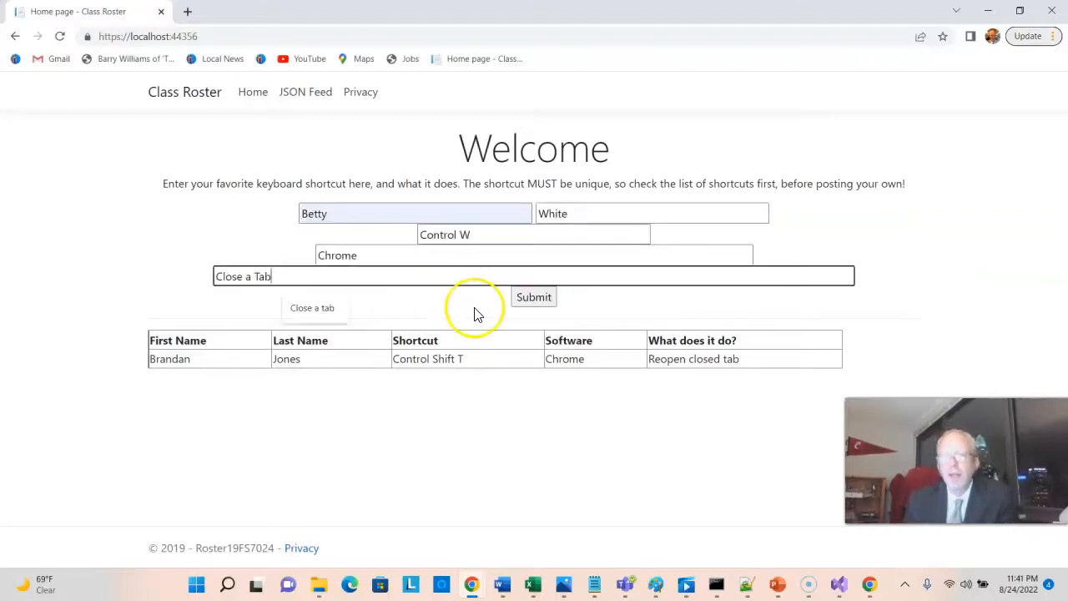
{"action": "left_click", "coordinate": [534, 298]}
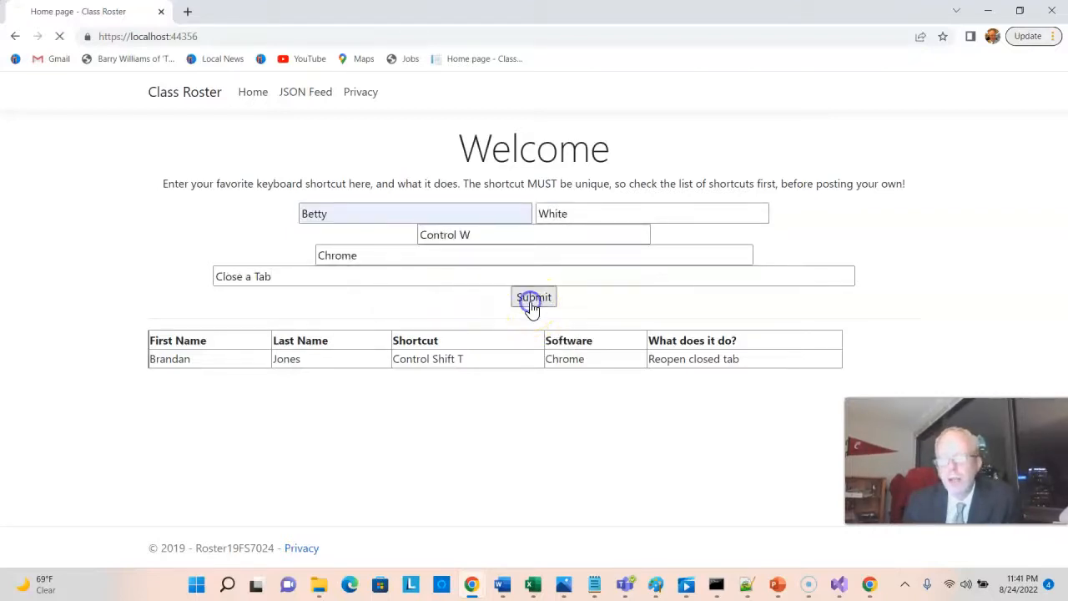
{"action": "left_click", "coordinate": [535, 297]}
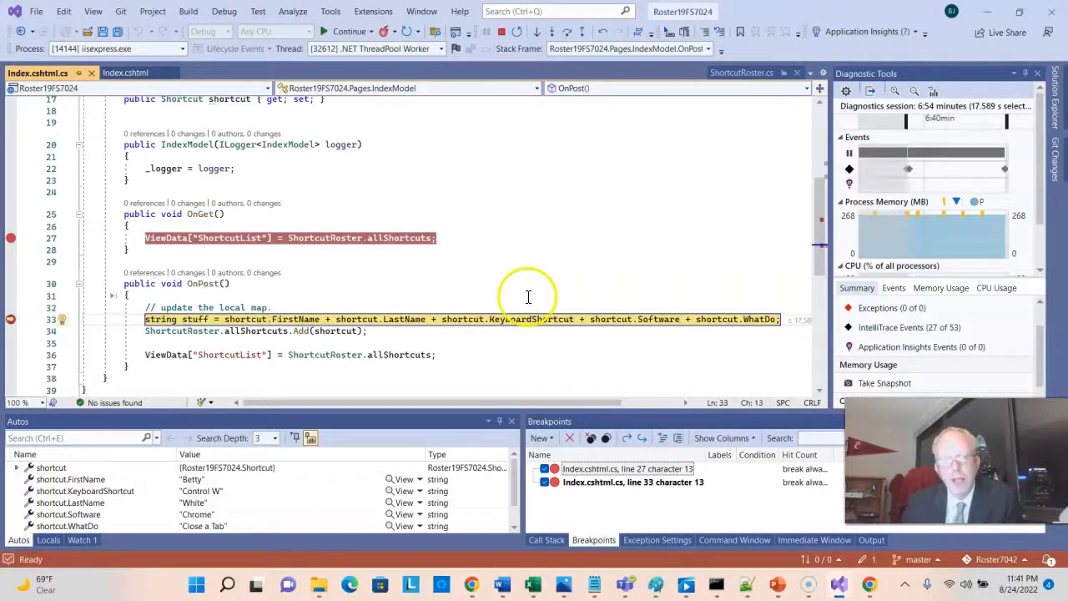
{"action": "mouse_move", "coordinate": [783, 319]}
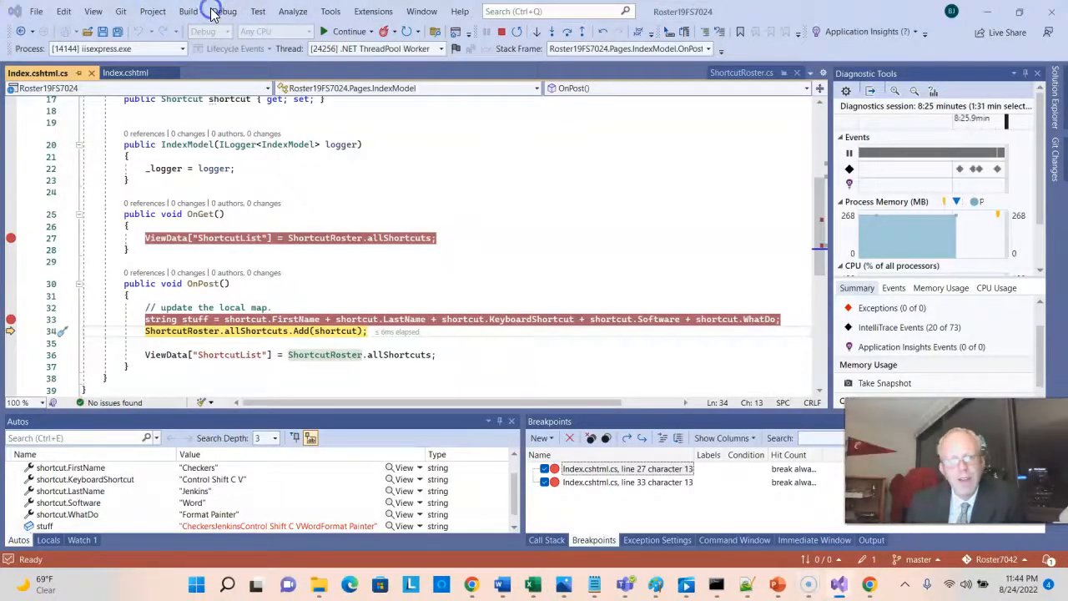
Bring up the Debug menu while paused on the Checkers Jenkins Word Format Painter post
{"action": "left_click", "coordinate": [223, 10]}
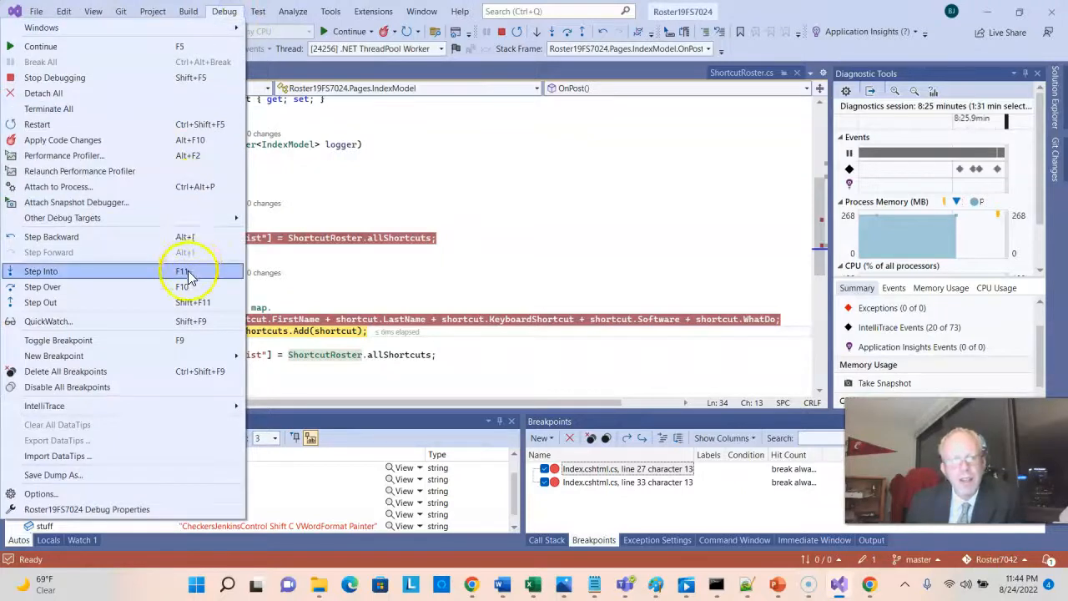
Step into the next OnPost line and resume to view the IndexModel class and [BindProperty]
{"action": "left_click", "coordinate": [40, 270]}
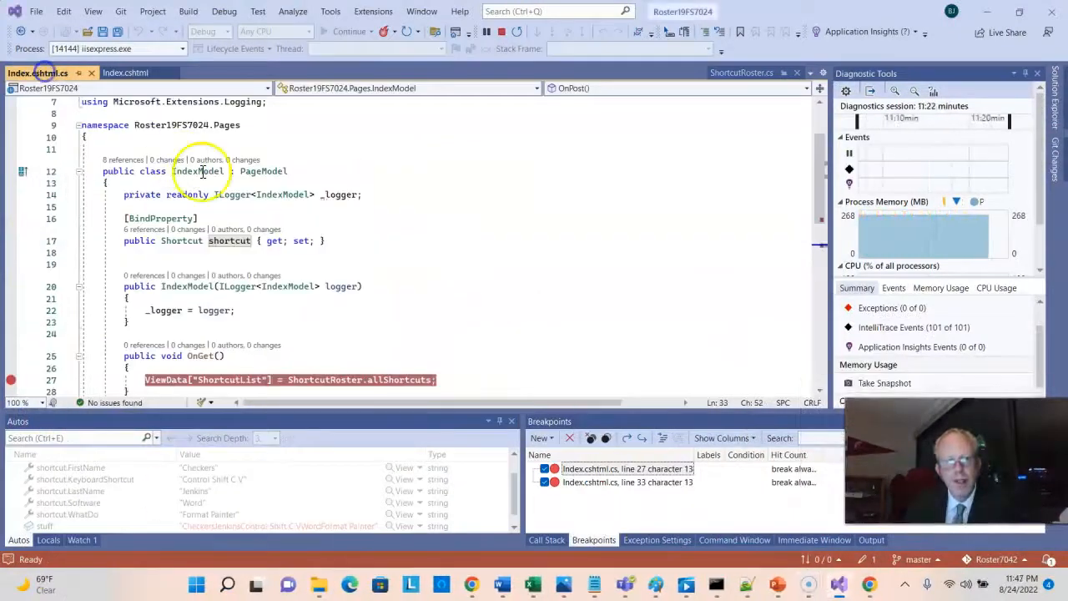
{"action": "mouse_move", "coordinate": [182, 240]}
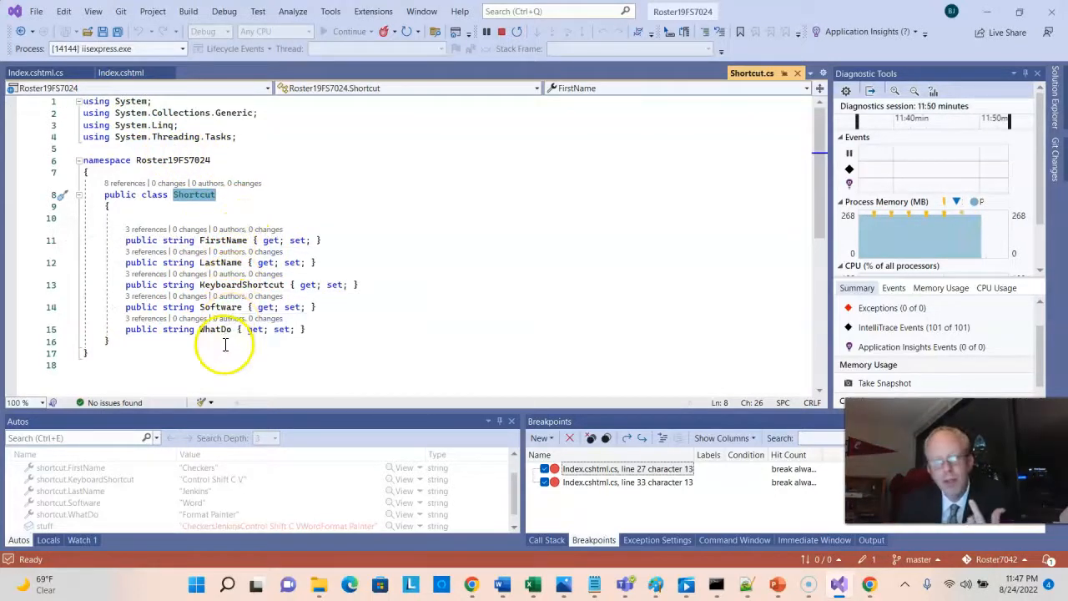
Return from Shortcut.cs to the Index.cshtml.cs page model code
{"action": "left_click", "coordinate": [37, 73]}
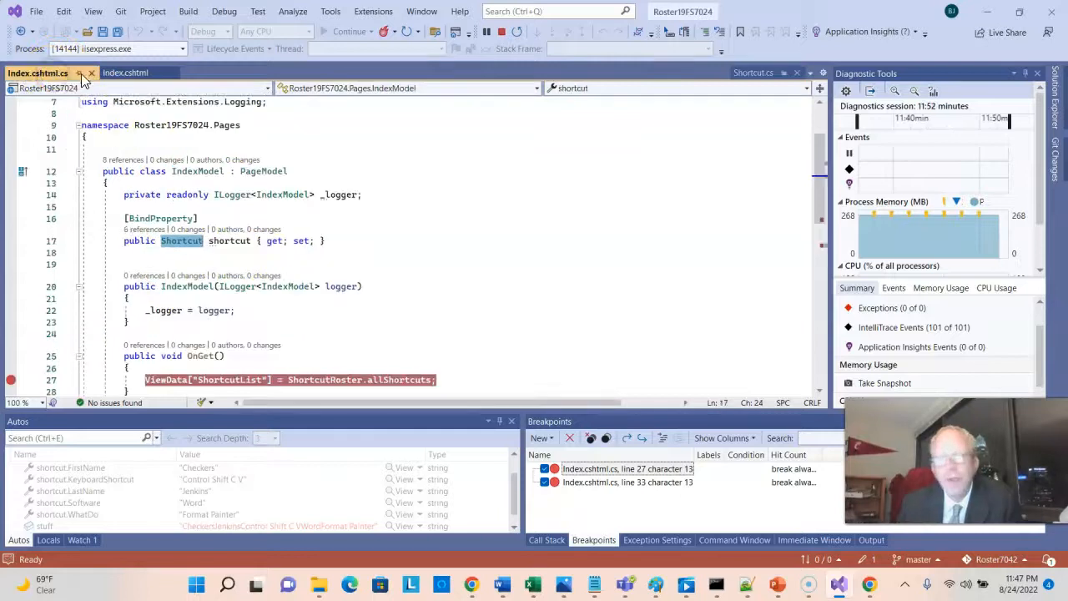
Compare Index.cshtml markup with its page model, then open Feed.cshtml.cs from Solution Explorer
{"action": "left_click", "coordinate": [124, 73]}
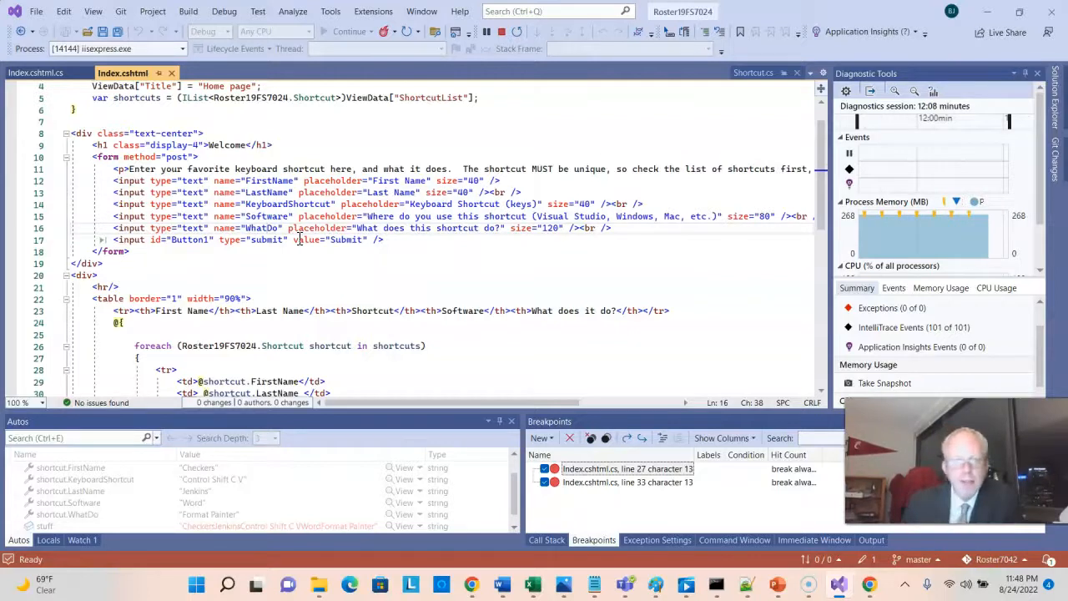
{"action": "left_click", "coordinate": [33, 74]}
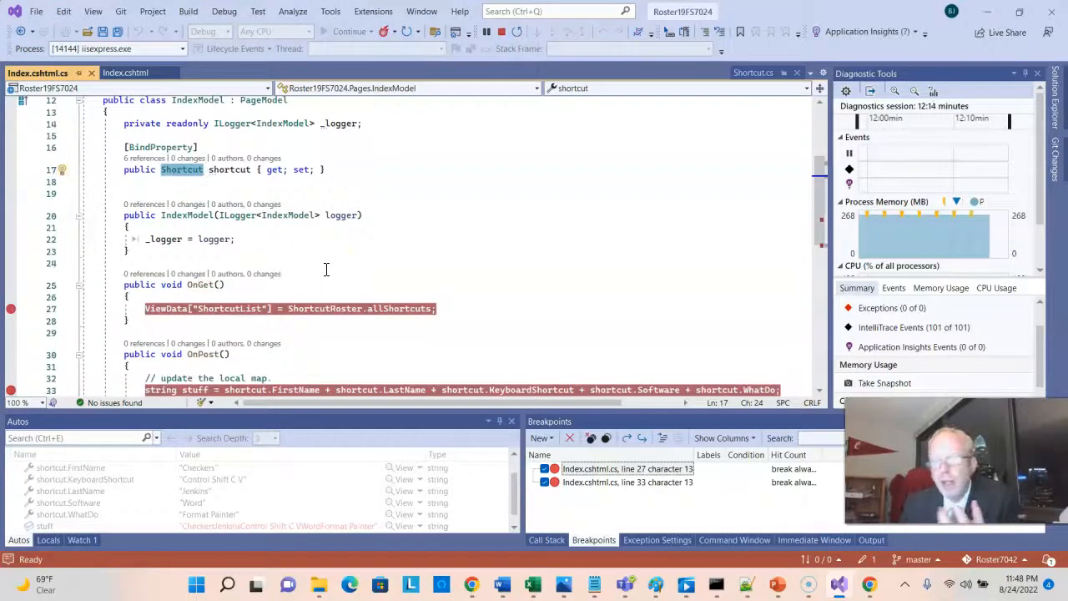
{"action": "mouse_move", "coordinate": [180, 170]}
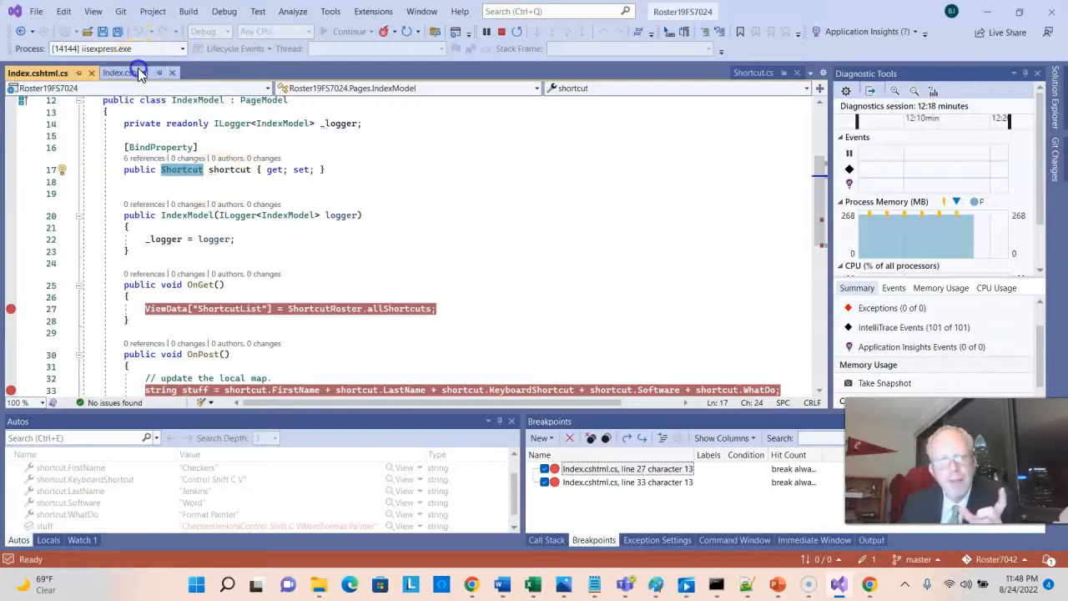
{"action": "left_click", "coordinate": [124, 73]}
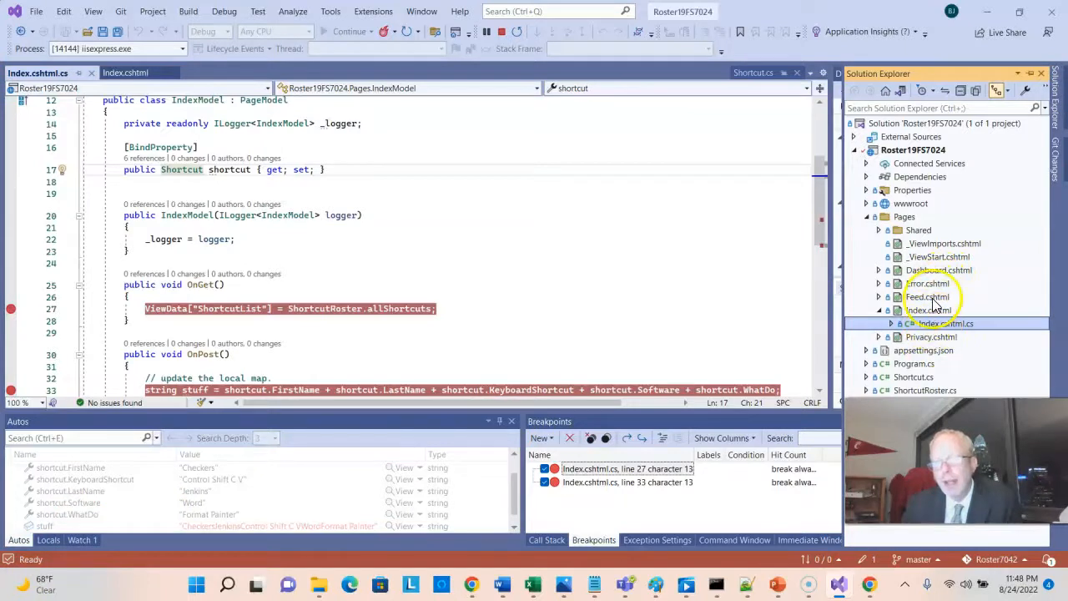
{"action": "double_click", "coordinate": [928, 297]}
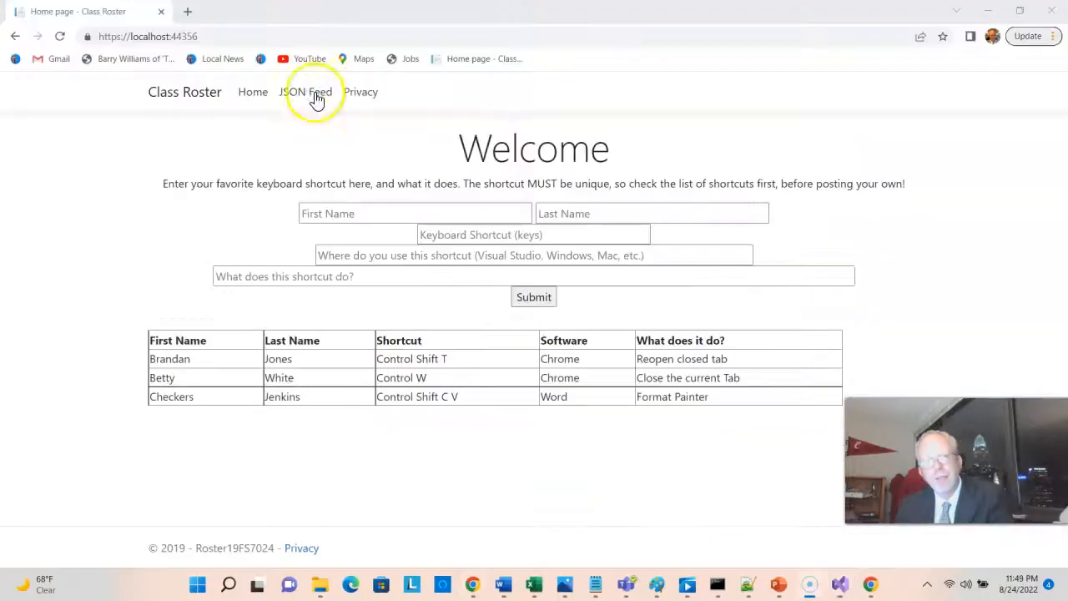
View the JSON Feed of all three shortcuts in Chrome and its page source
{"action": "left_click", "coordinate": [307, 92]}
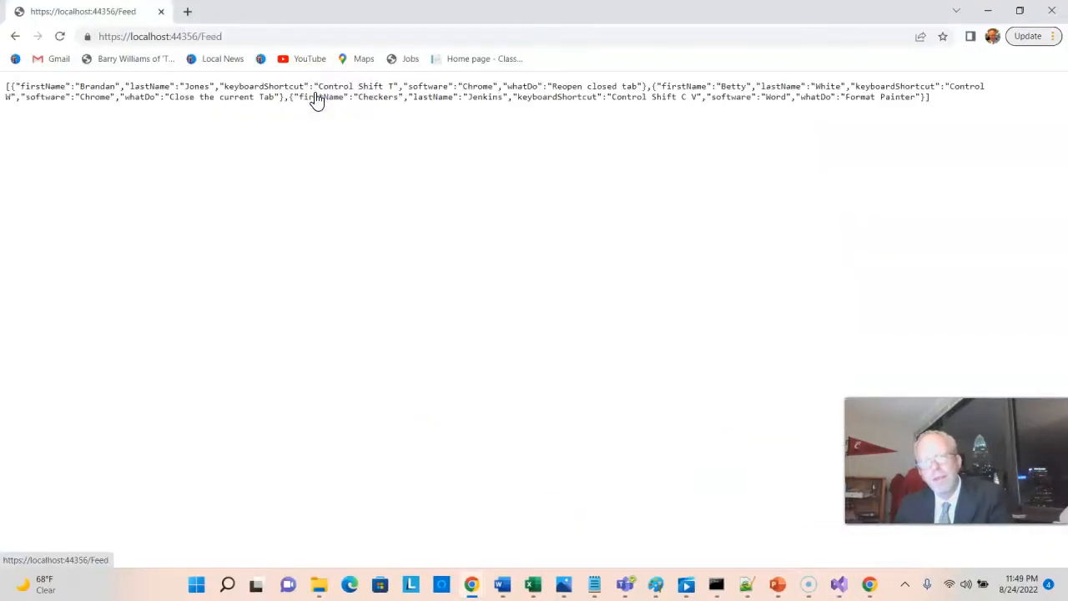
{"action": "mouse_move", "coordinate": [377, 172]}
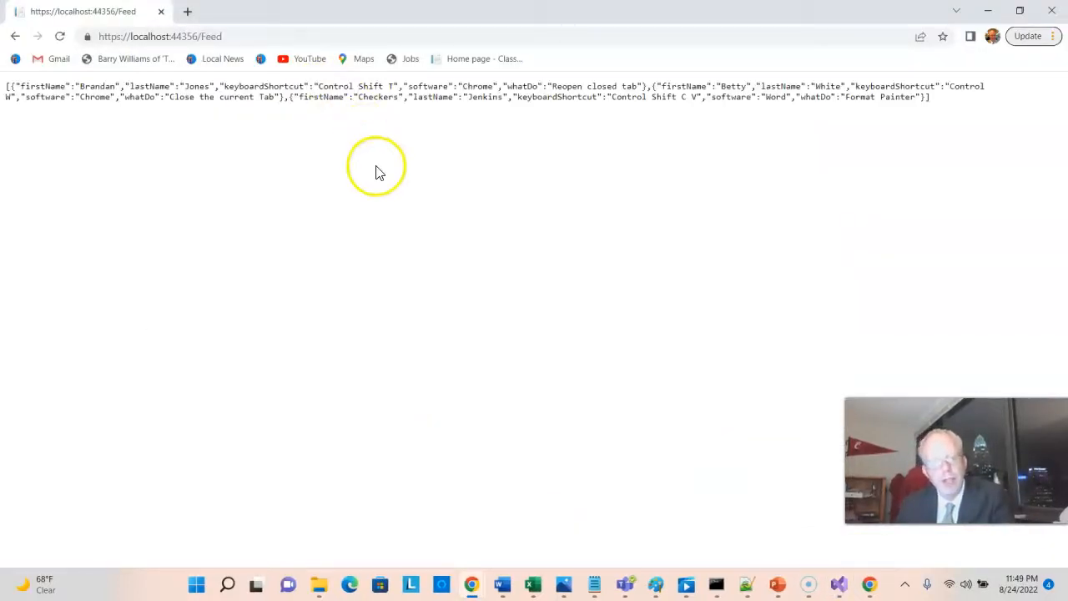
{"action": "key", "text": "ctrl+u"}
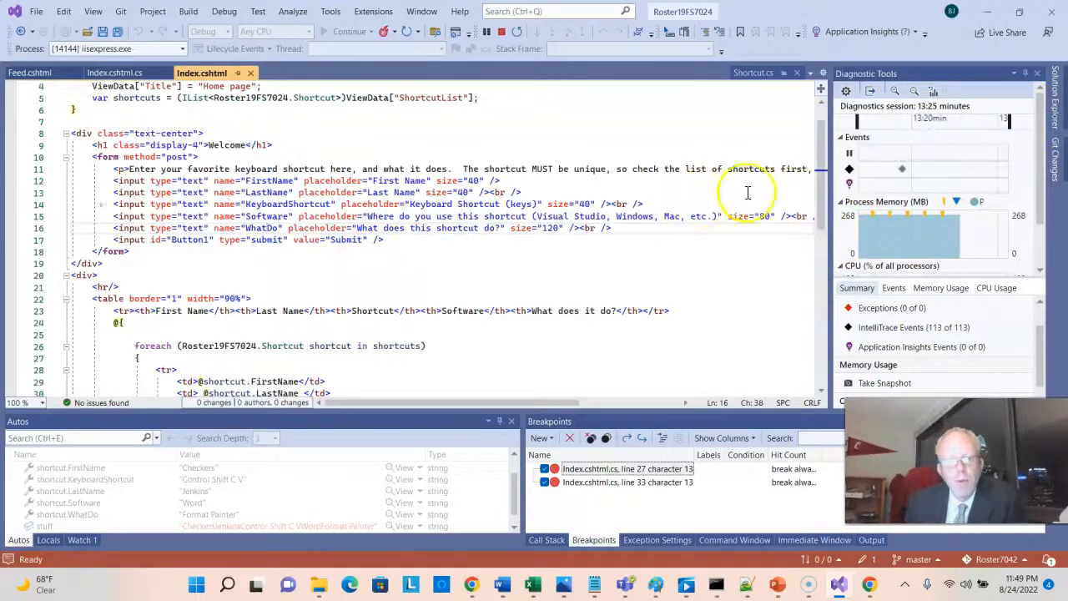
Review Feed.cshtml.cs's OnGet JsonResult against the Index page model's roster loading
{"action": "left_click", "coordinate": [35, 74]}
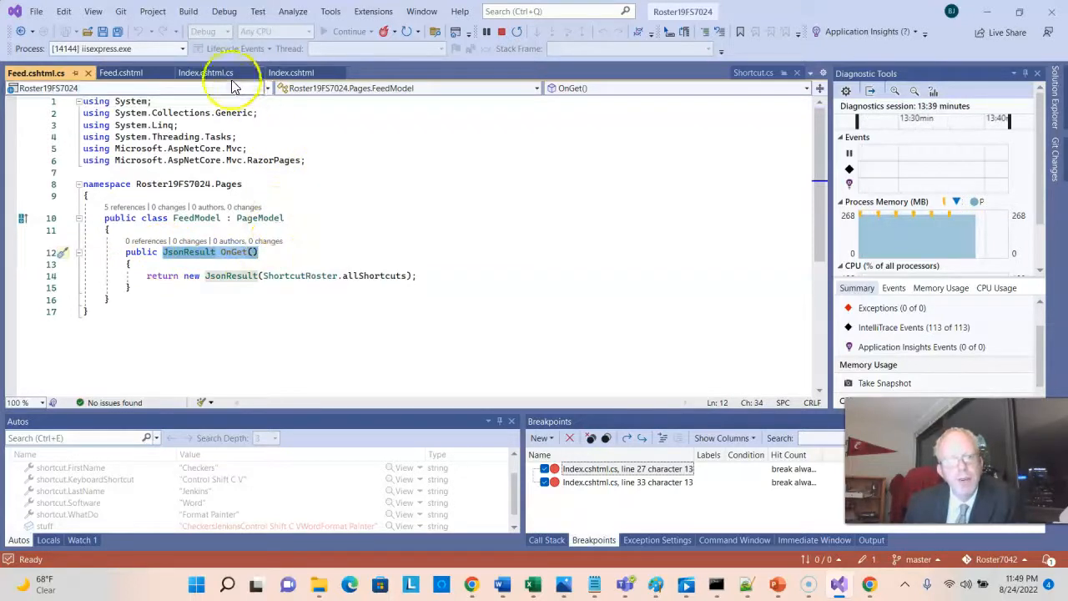
{"action": "left_click", "coordinate": [207, 73]}
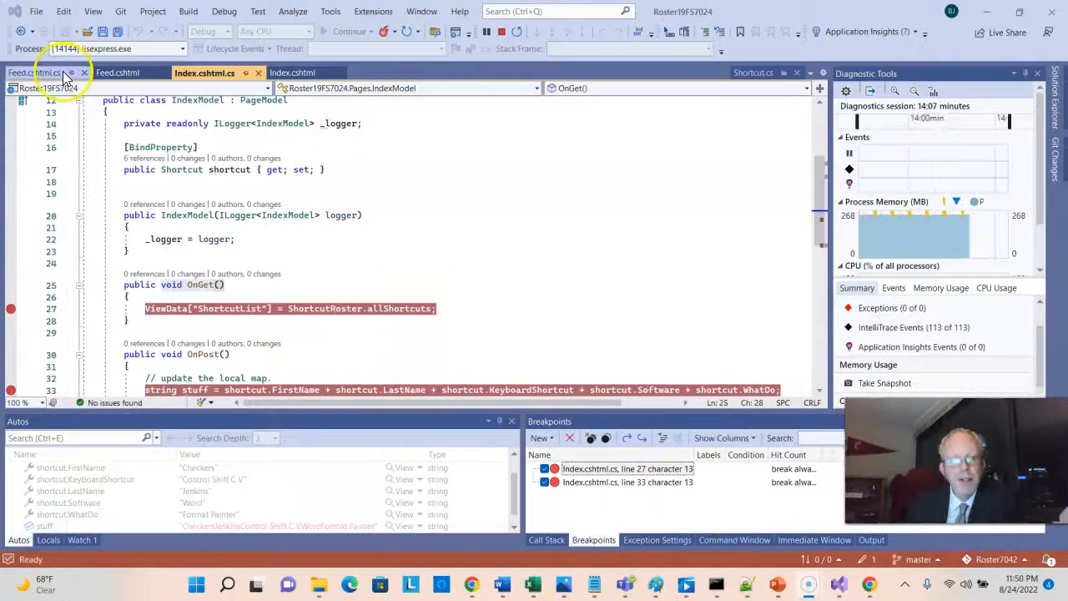
{"action": "left_click", "coordinate": [36, 73]}
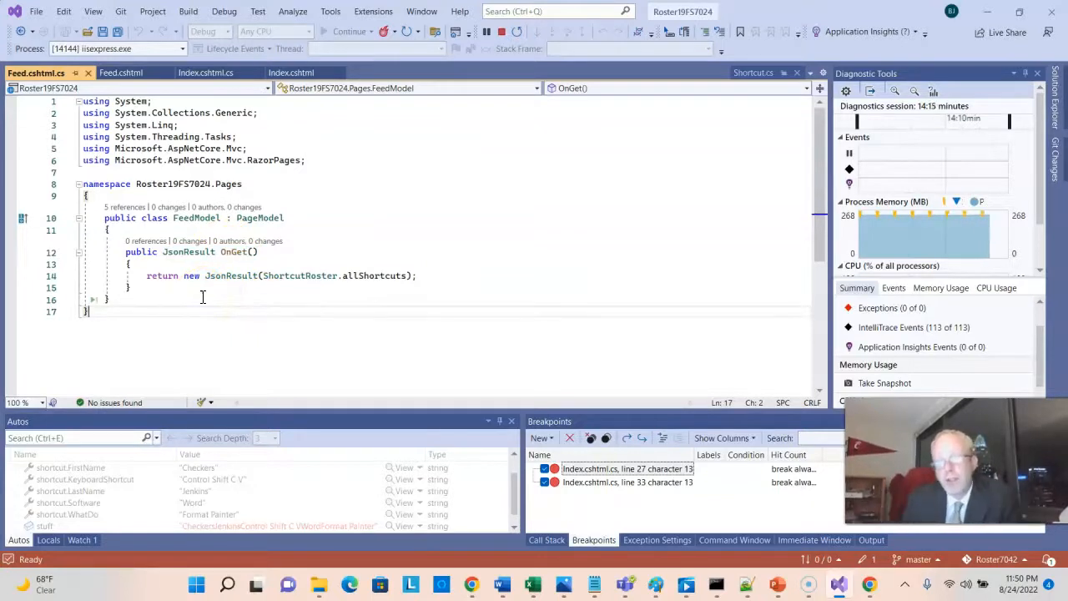
{"action": "mouse_move", "coordinate": [200, 284]}
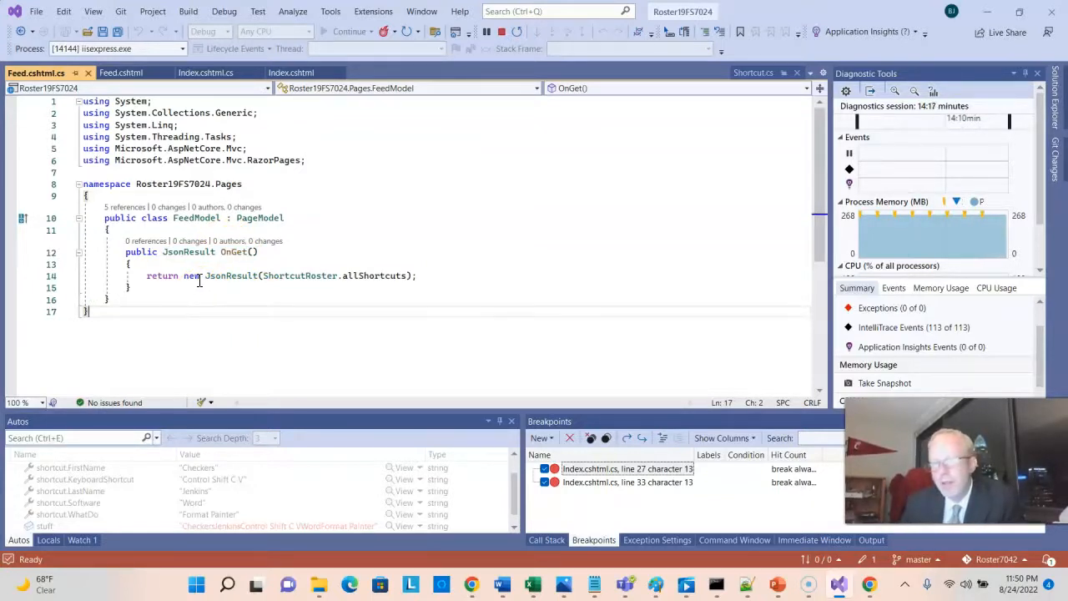
Highlight JsonResult in FeedModel's OnGet, review Index's OnPost ViewData, and return to Feed.cshtml.cs
{"action": "double_click", "coordinate": [231, 276]}
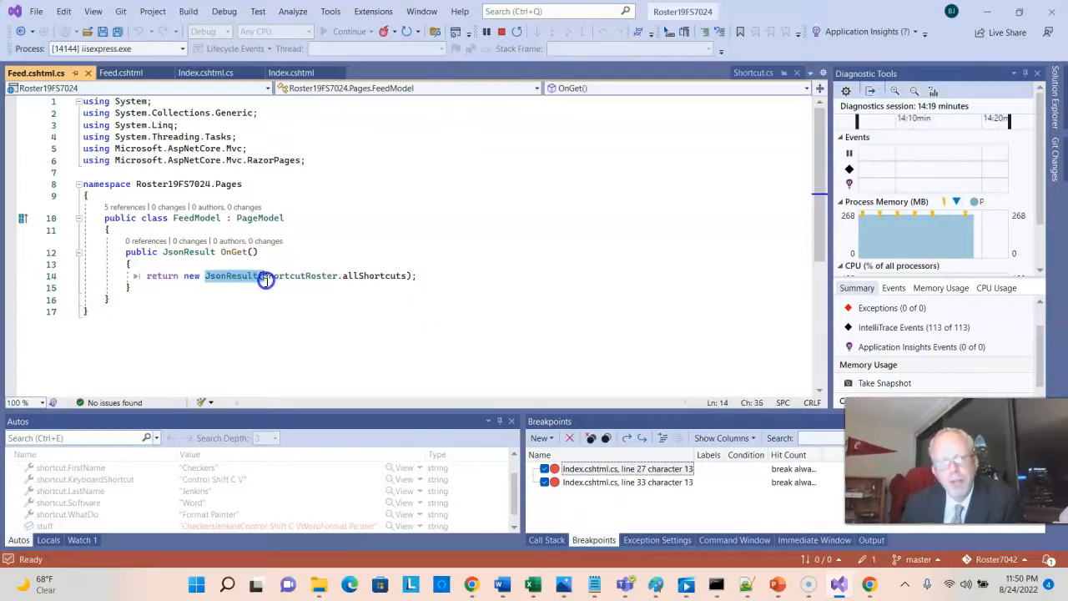
{"action": "mouse_move", "coordinate": [265, 276]}
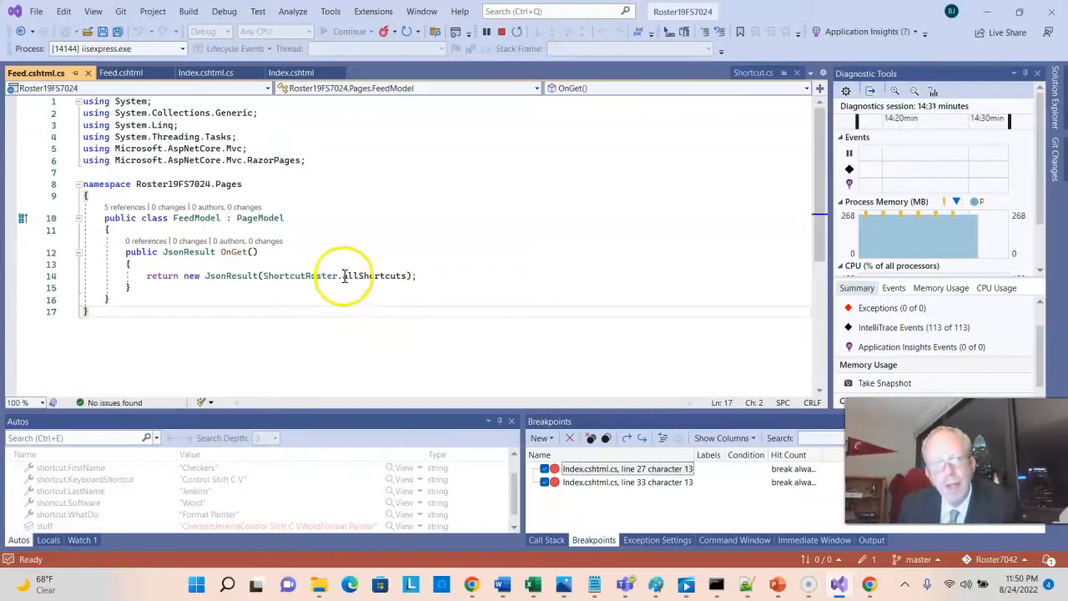
{"action": "mouse_move", "coordinate": [359, 275]}
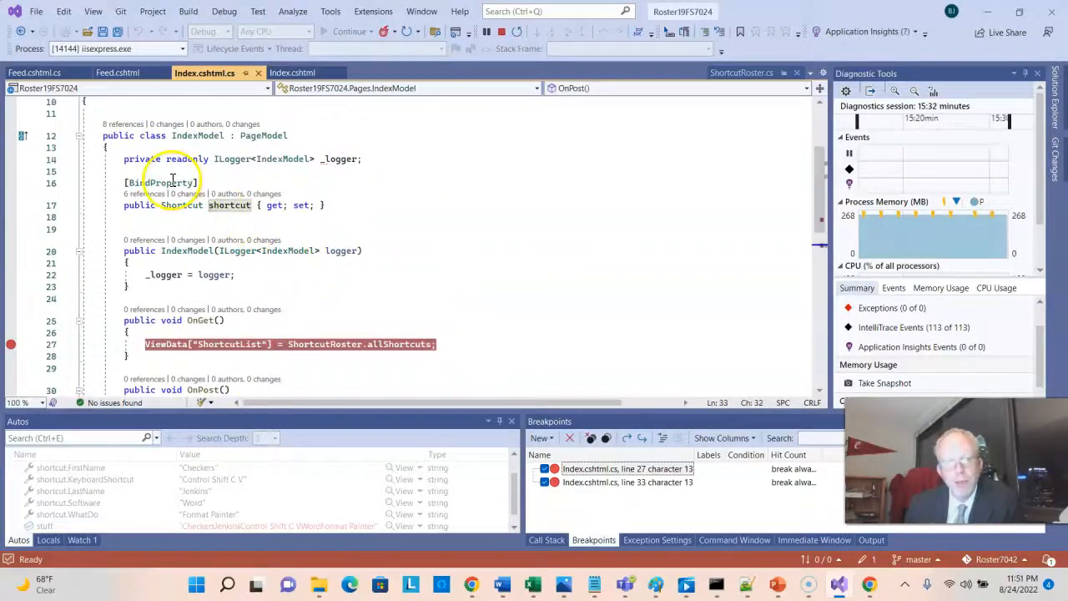
{"action": "scroll", "scroll_direction": "down", "scroll_amount": 3}
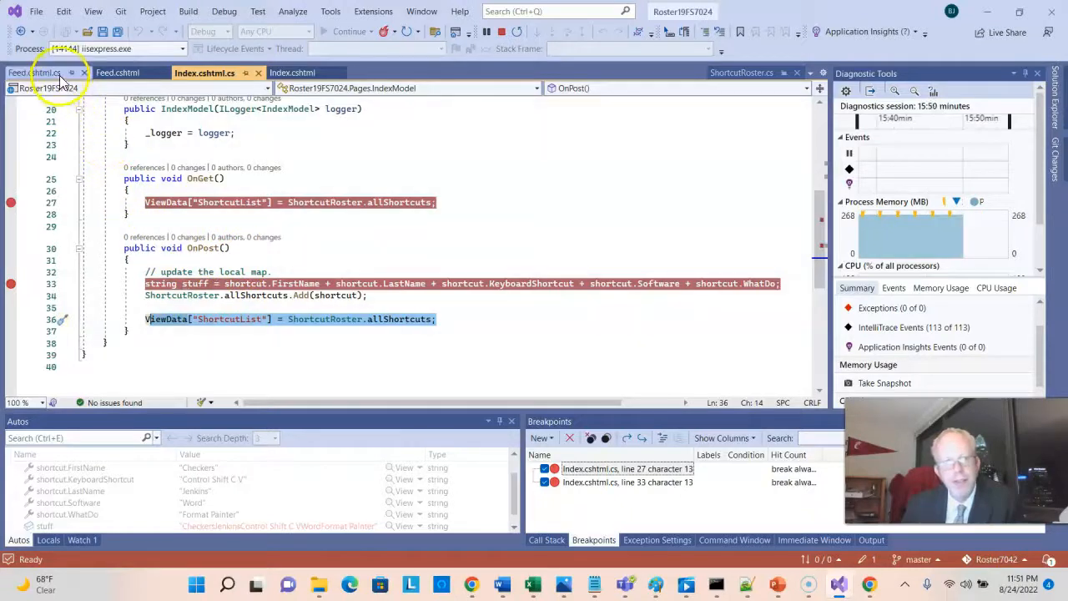
{"action": "left_click", "coordinate": [37, 73]}
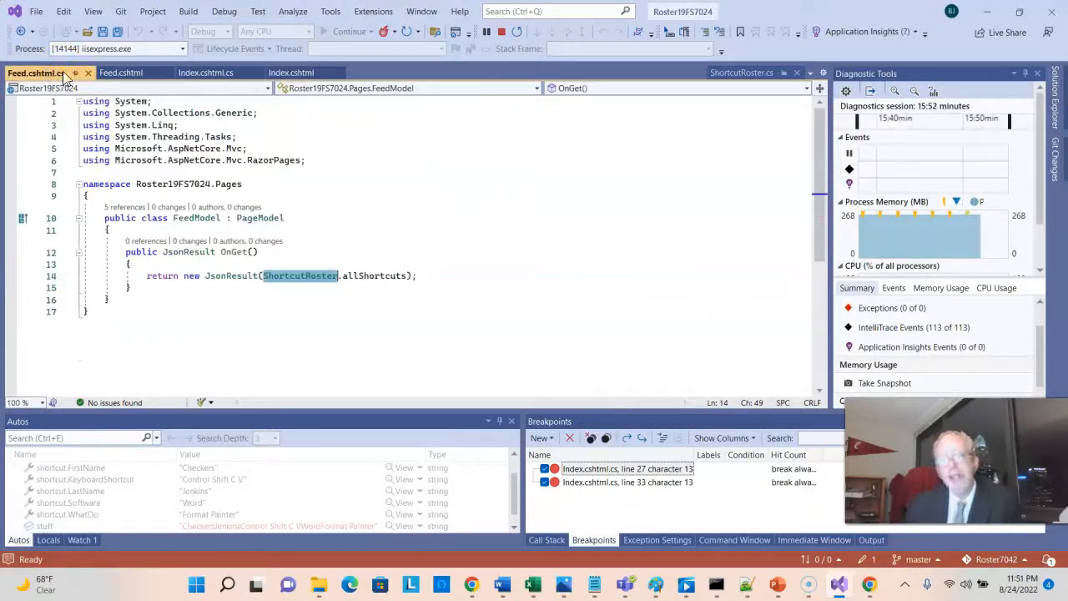